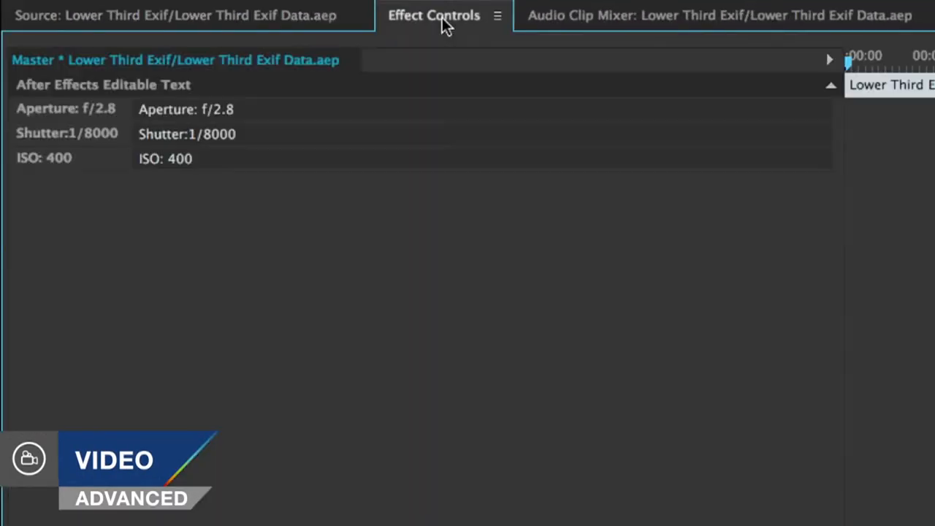
pyautogui.moveTo(208, 121)
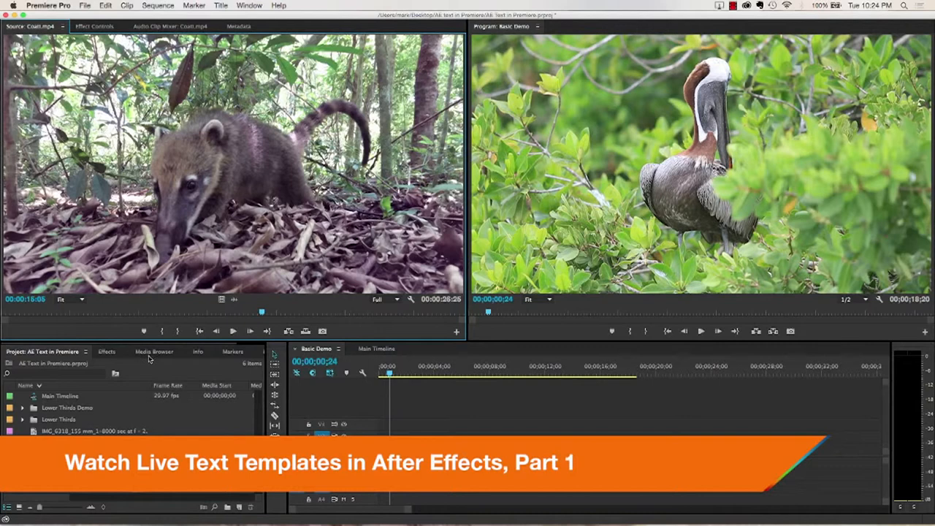
pyautogui.moveTo(448, 215)
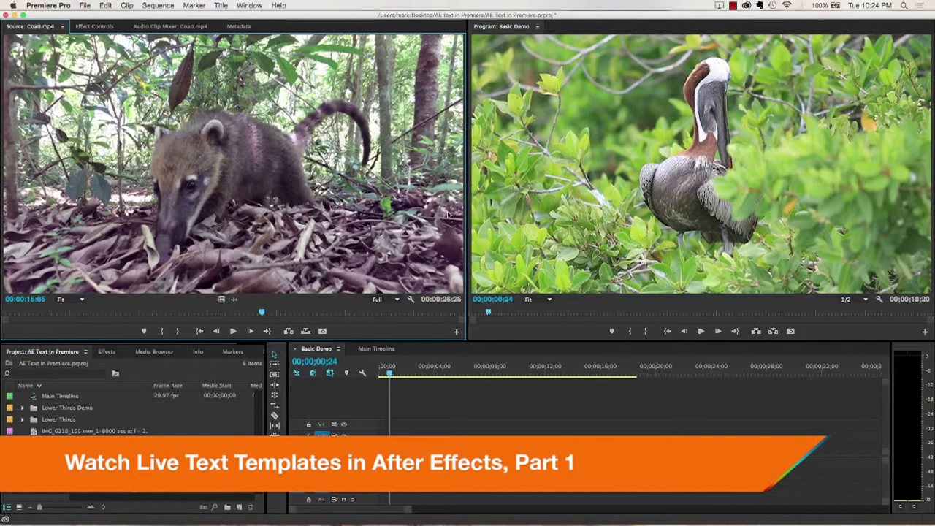
pyautogui.moveTo(448, 214)
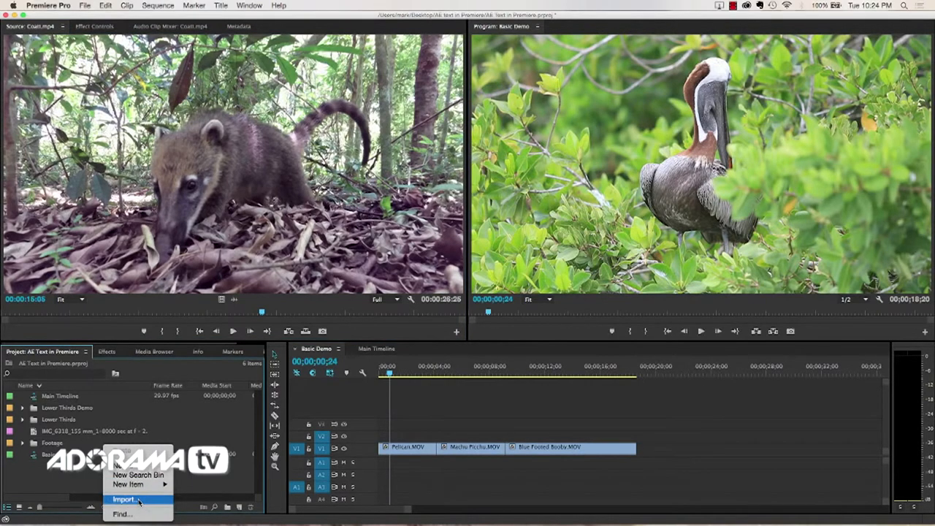
# Choose the Lower Third Exif Data template file in the Import dialog
pyautogui.click(123, 499)
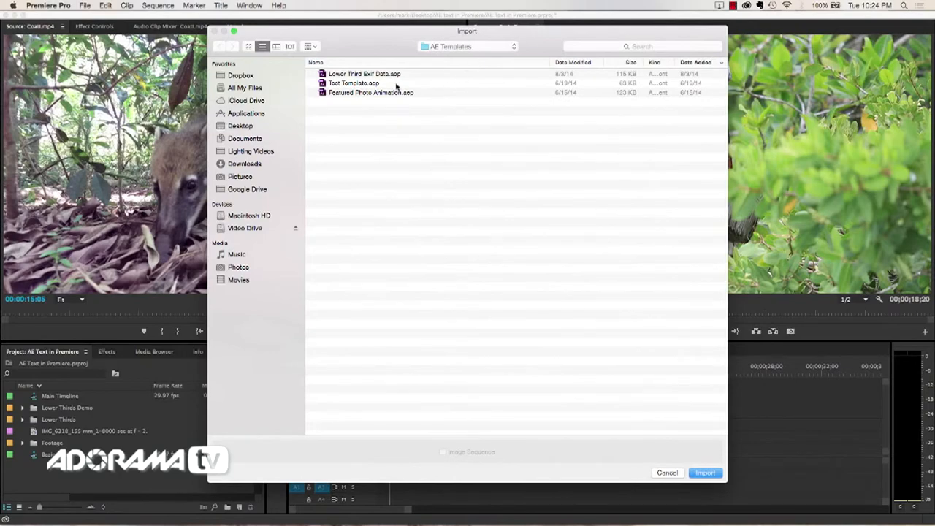
pyautogui.click(364, 73)
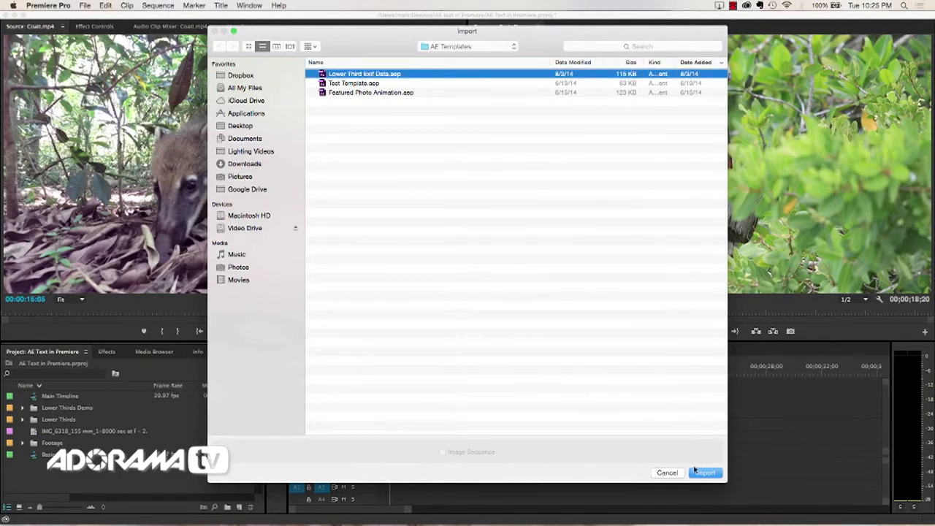
pyautogui.click(704, 472)
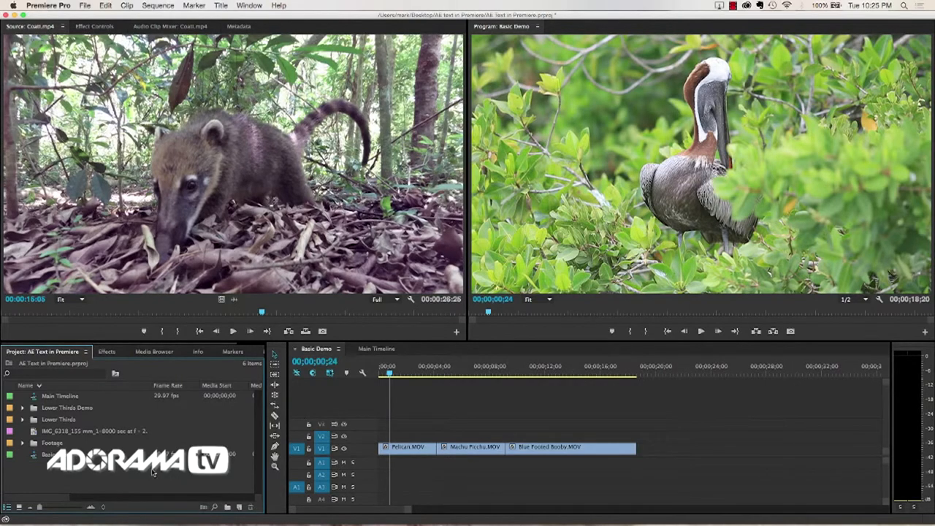
# Preview the Featured Photo Animation and Lower Third Exif compositions, then import Lower Third Exif
pyautogui.click(153, 352)
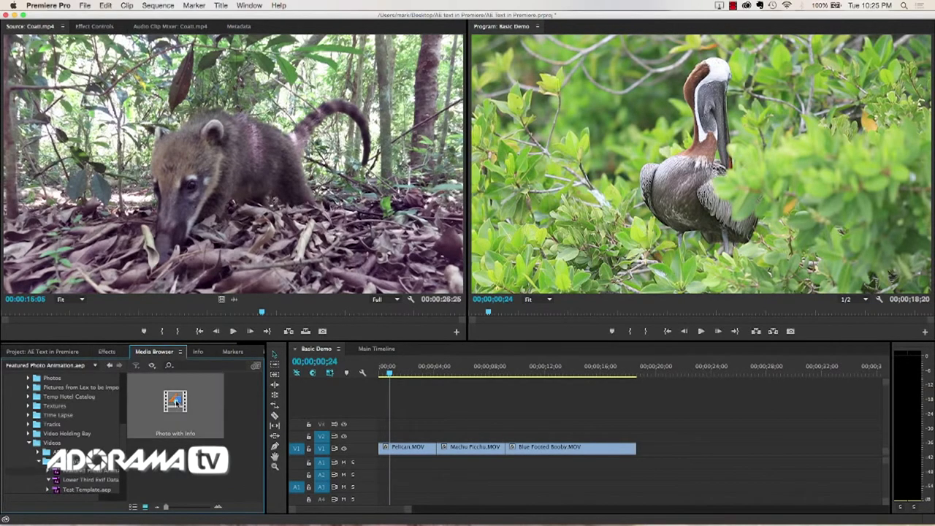
pyautogui.doubleClick(175, 401)
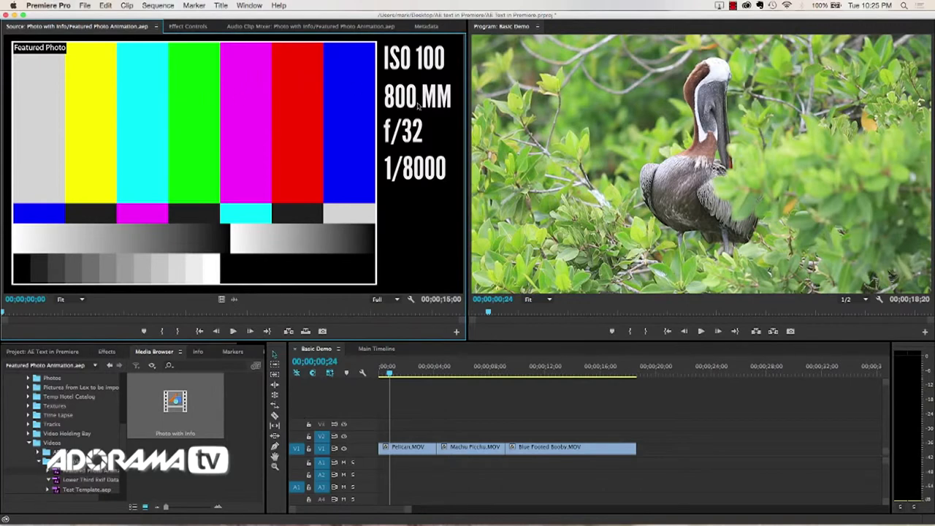
pyautogui.moveTo(348, 172)
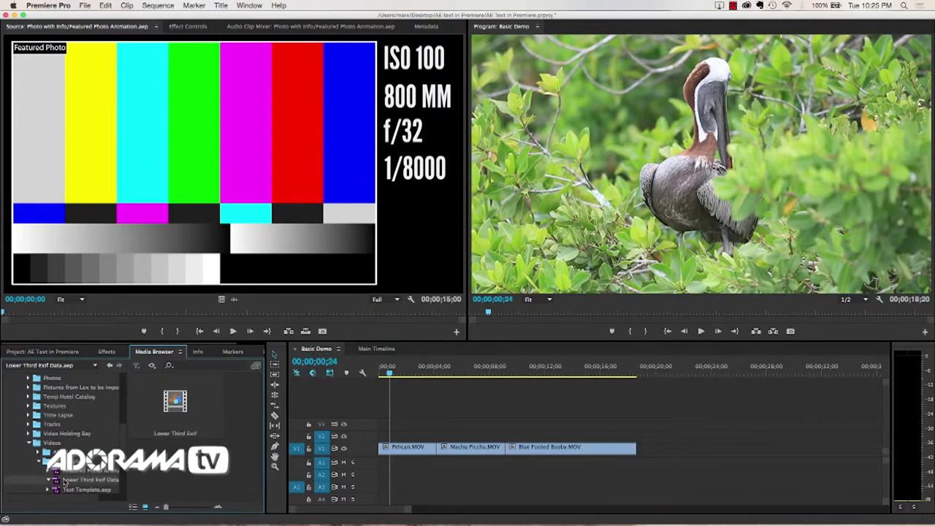
pyautogui.doubleClick(176, 406)
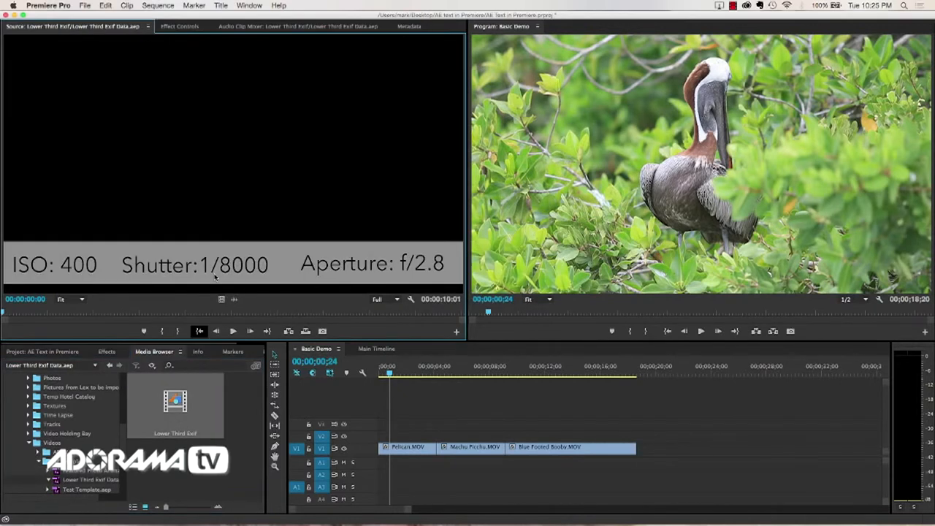
pyautogui.moveTo(113, 265)
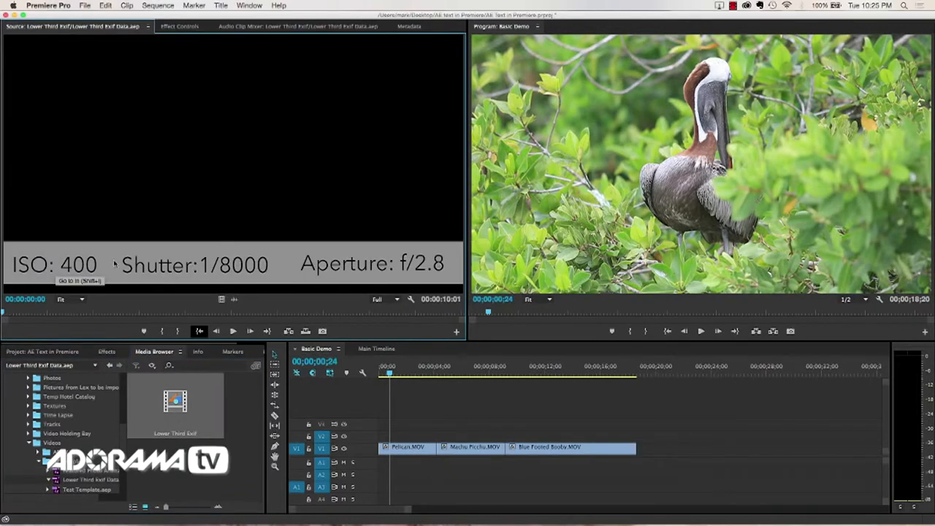
pyautogui.click(179, 26)
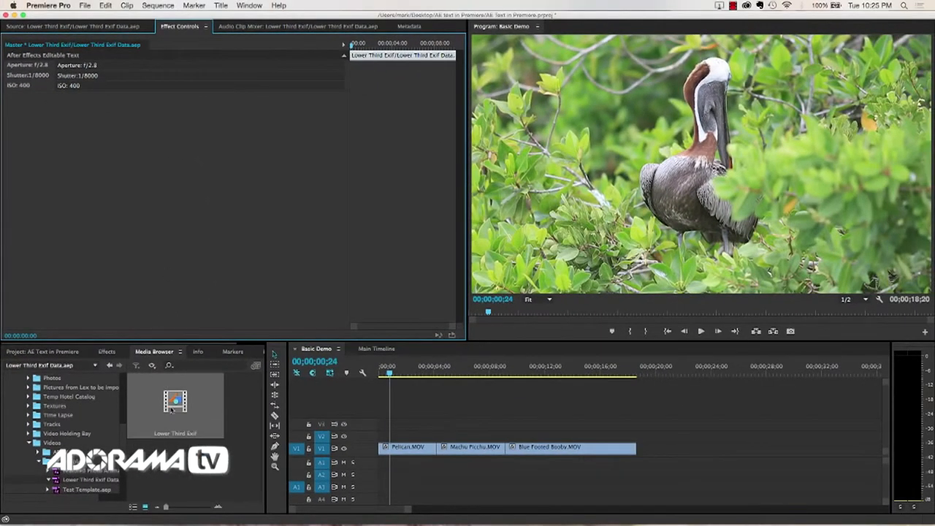
pyautogui.rightClick(175, 401)
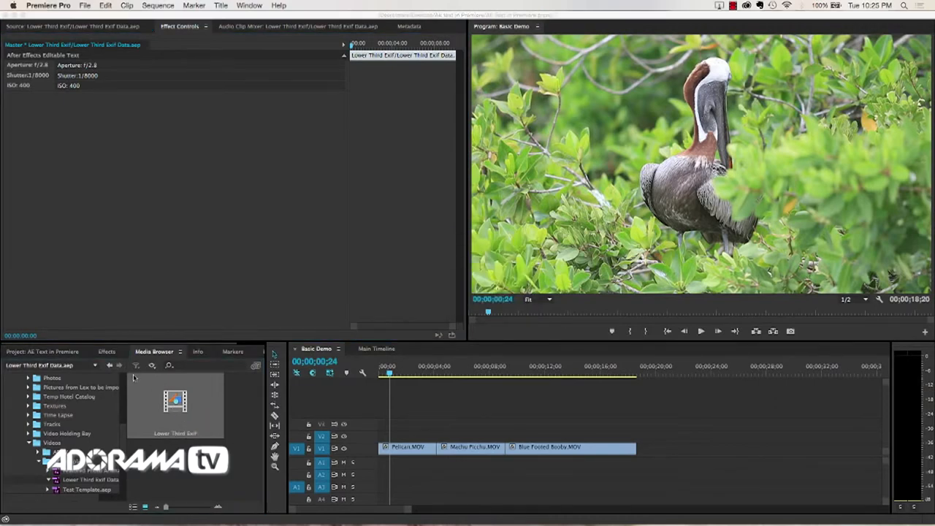
pyautogui.click(106, 352)
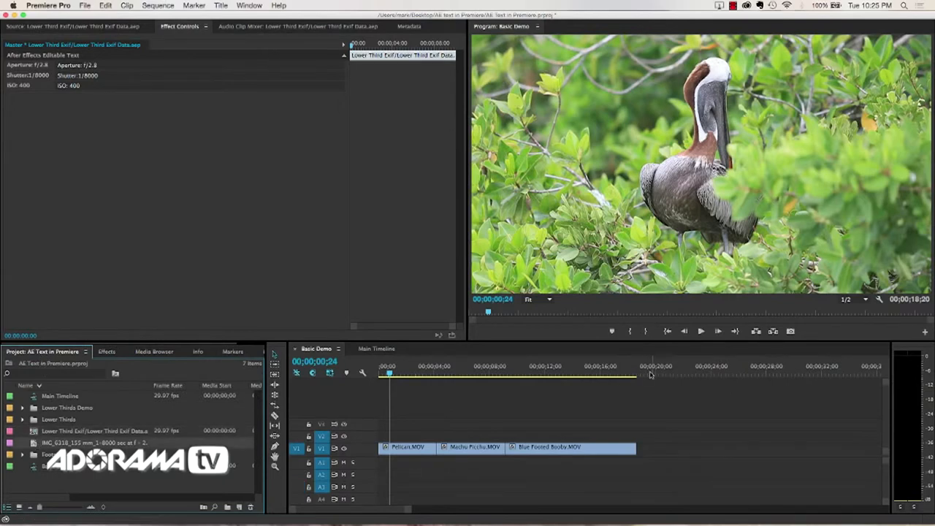
# Place the pelican photo after Blue Footed Booby and edit the Exif template's Shutter text
pyautogui.moveTo(390, 374); pyautogui.dragTo(665, 373)
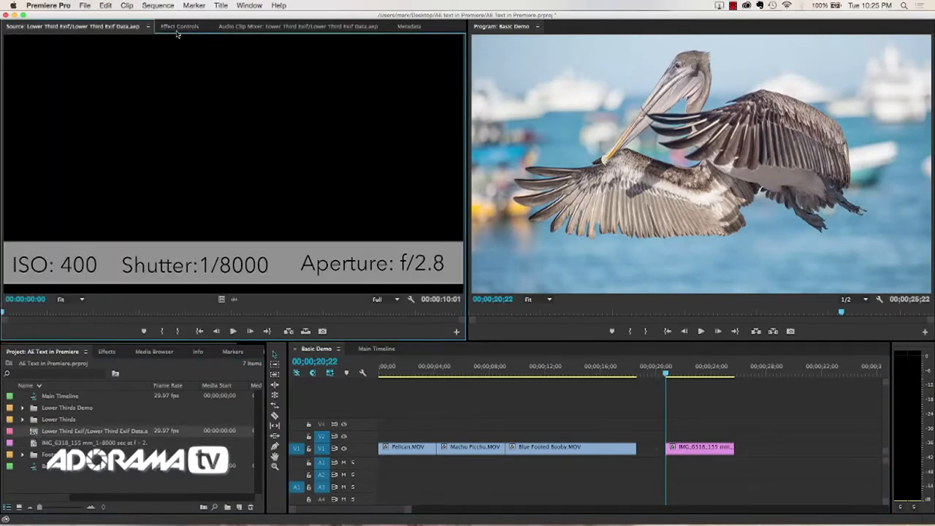
pyautogui.click(179, 26)
pyautogui.write('Shutter:1/2000')
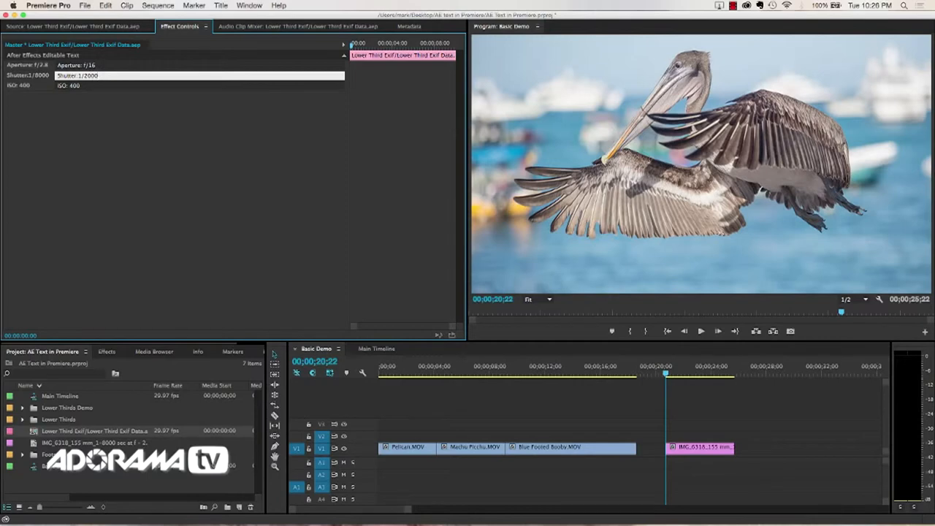
pyautogui.click(73, 26)
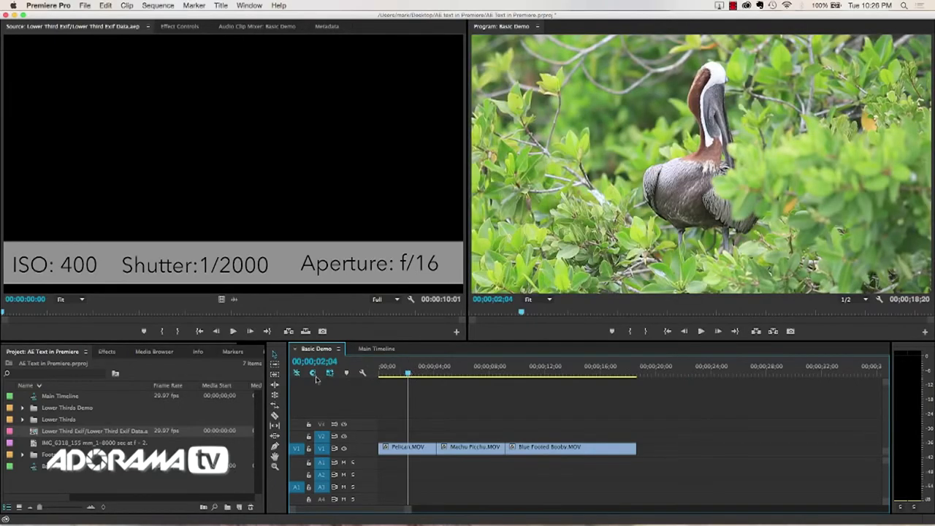
pyautogui.moveTo(205, 409)
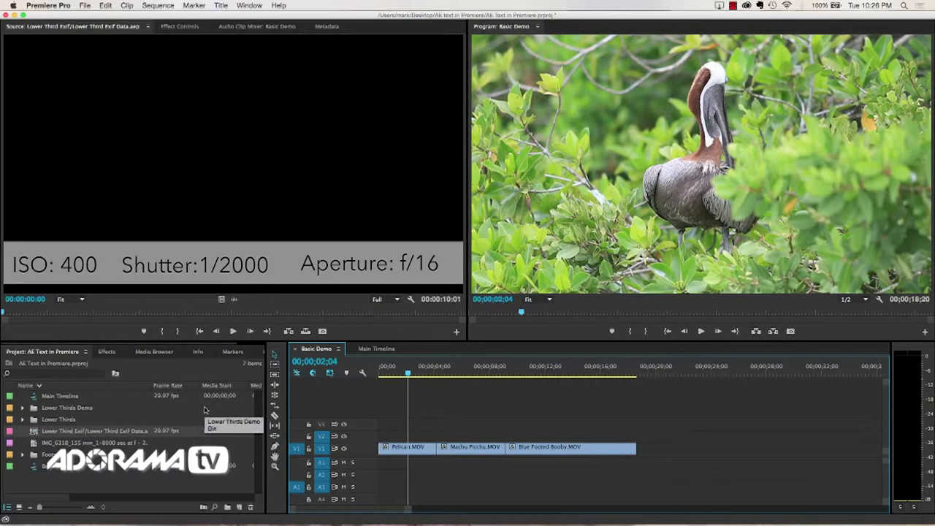
pyautogui.moveTo(80, 421)
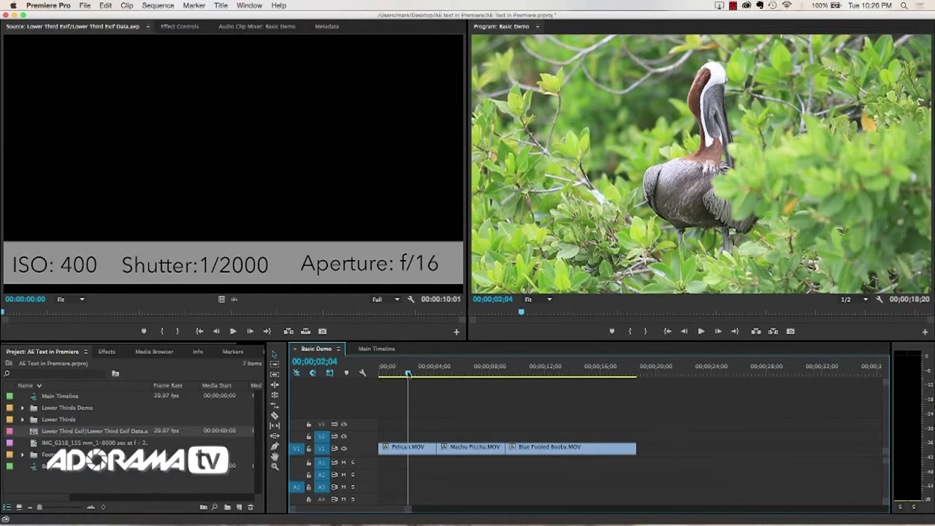
pyautogui.click(474, 366)
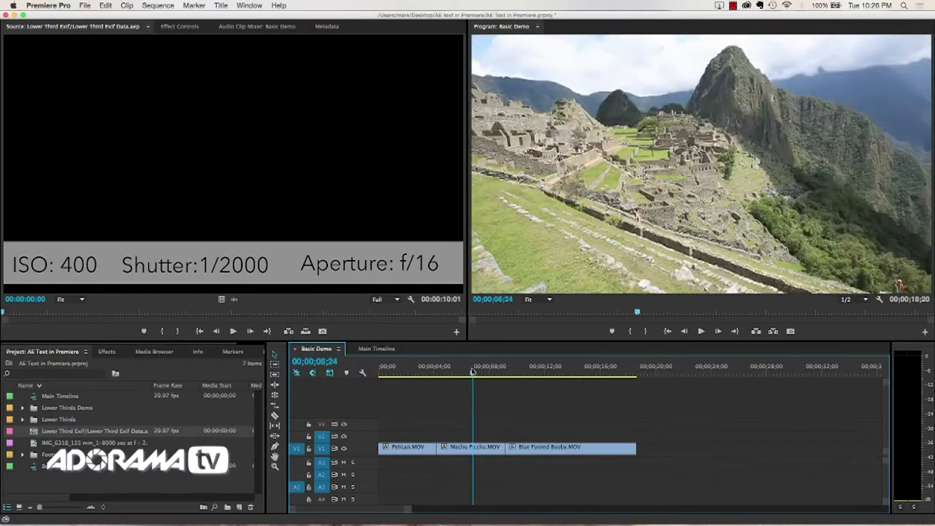
pyautogui.click(530, 366)
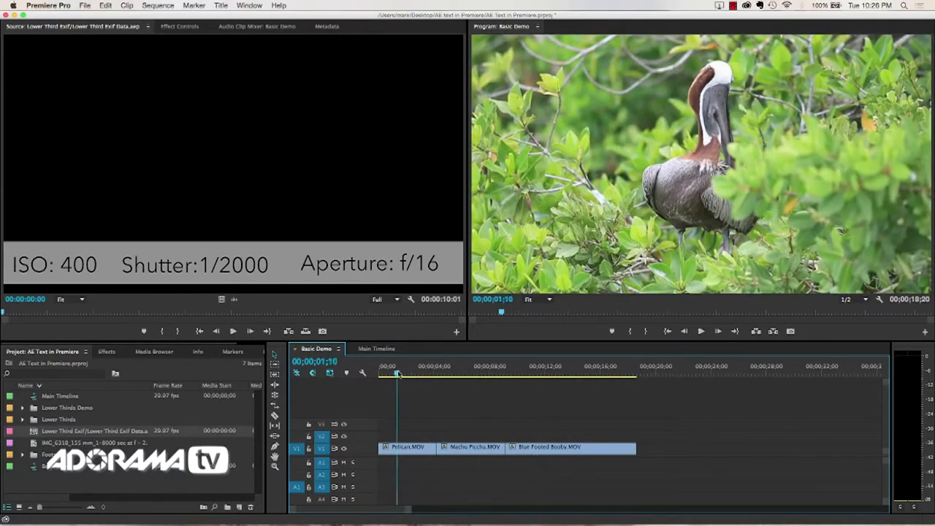
pyautogui.click(533, 372)
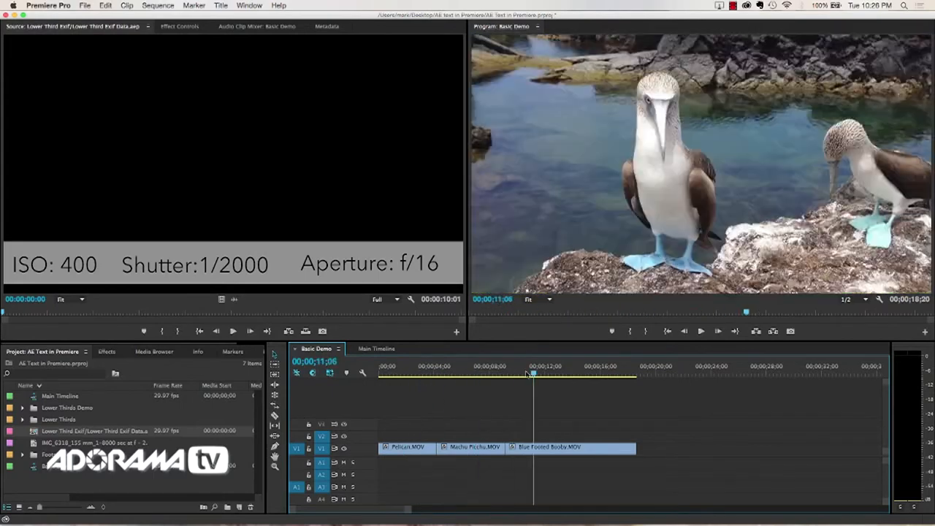
pyautogui.moveTo(532, 374); pyautogui.dragTo(485, 373)
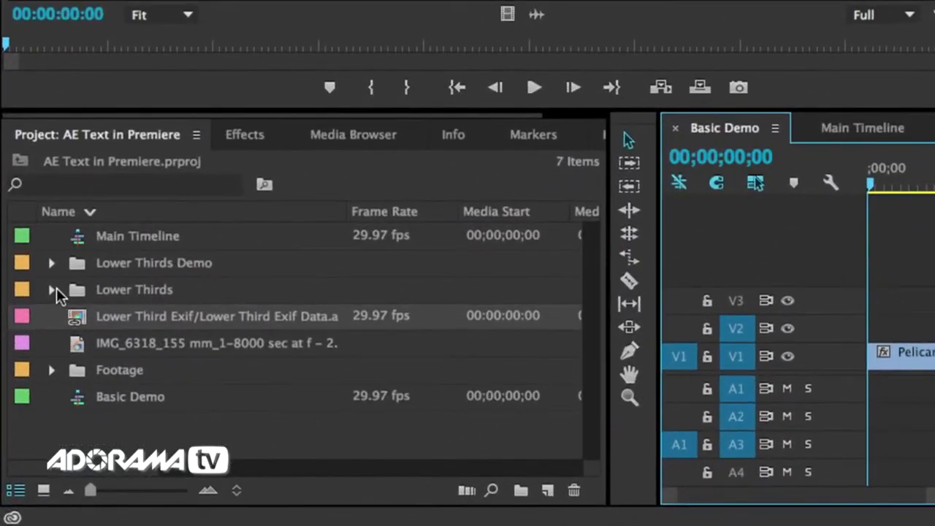
# Title the Lower Third Black template 'The Pelican' and place it on V2 above Pelican
pyautogui.click(52, 289)
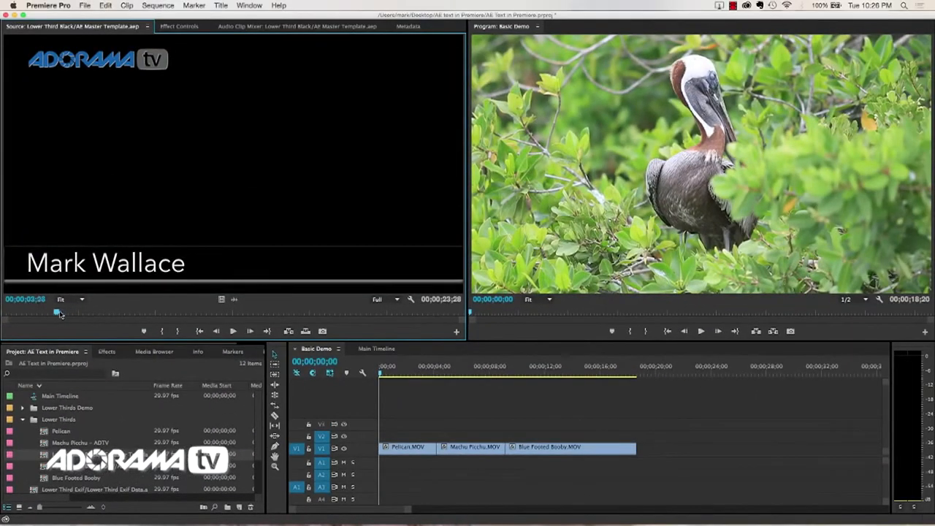
pyautogui.moveTo(60, 313); pyautogui.dragTo(33, 313)
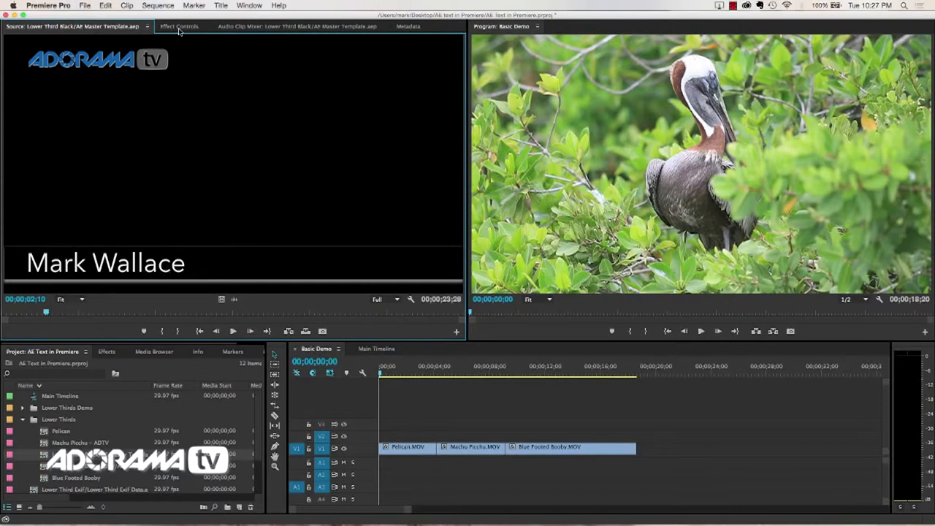
pyautogui.click(180, 26)
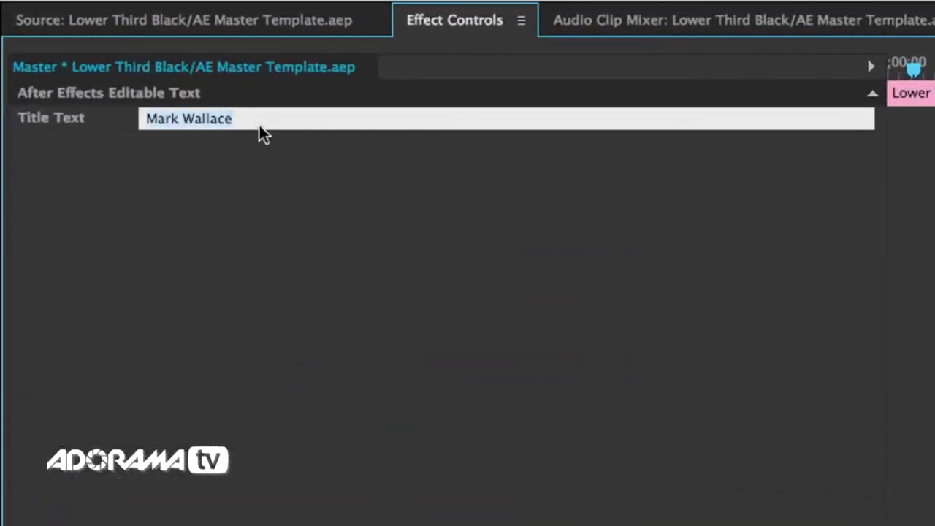
pyautogui.write('The Pelican')
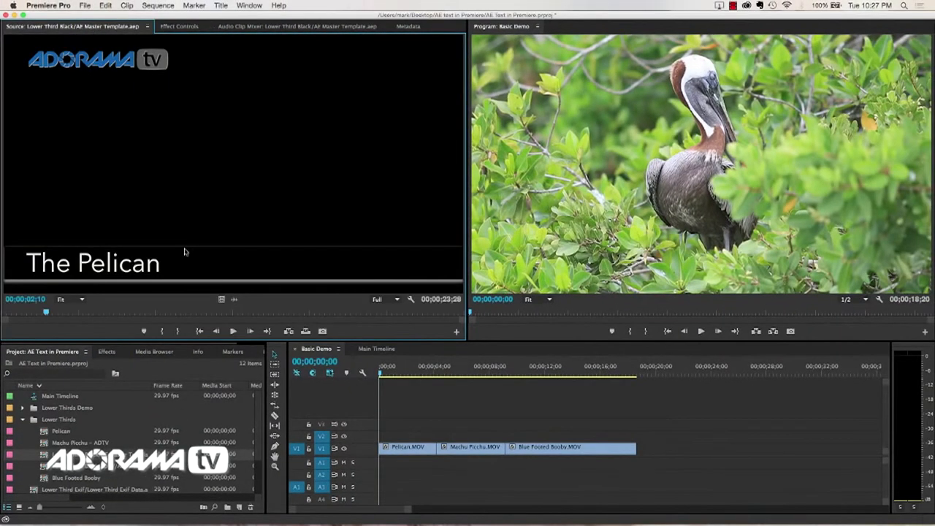
pyautogui.moveTo(46, 311); pyautogui.dragTo(143, 312)
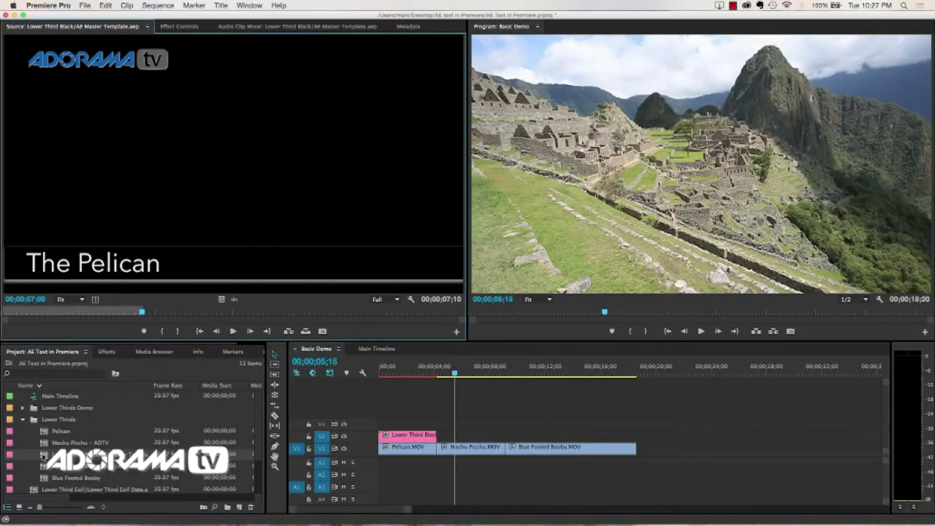
pyautogui.moveTo(217, 298)
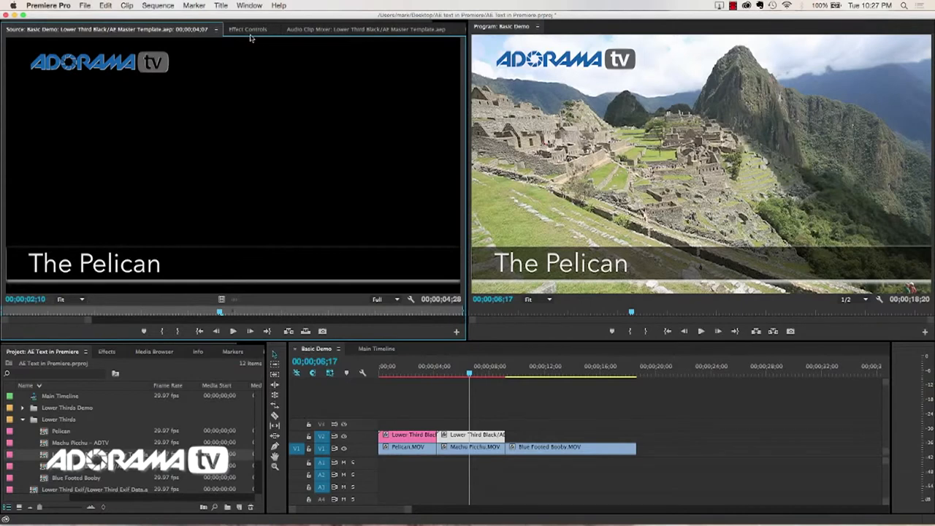
# Open the second lower third's Effect Controls over Machu Picchu
pyautogui.click(247, 29)
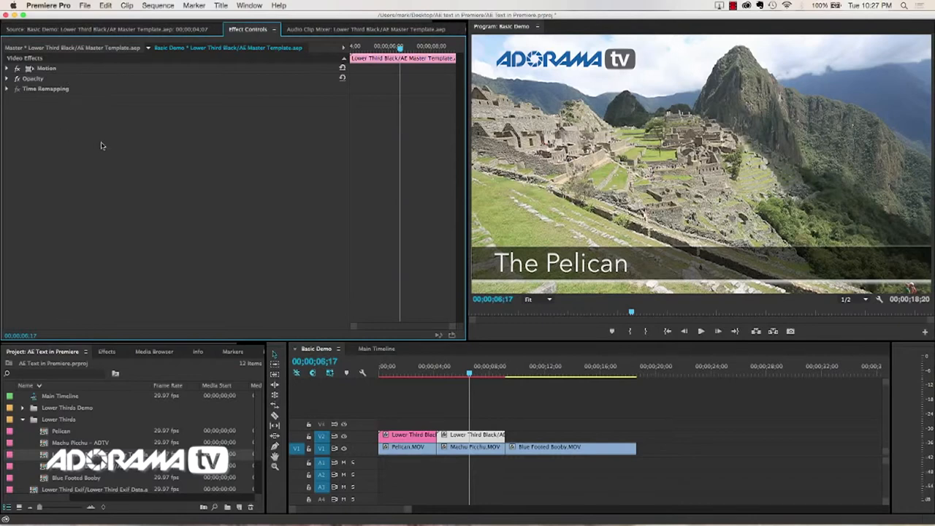
pyautogui.moveTo(110, 91)
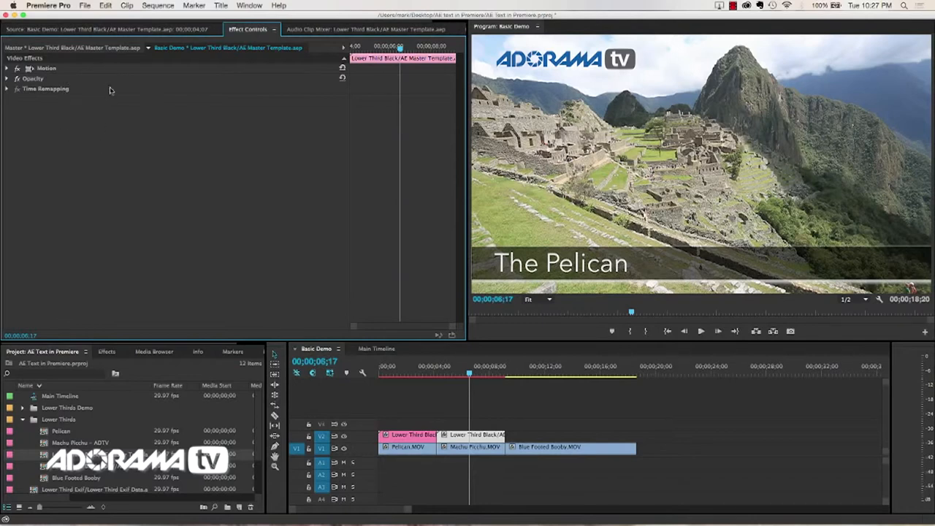
pyautogui.moveTo(237, 54)
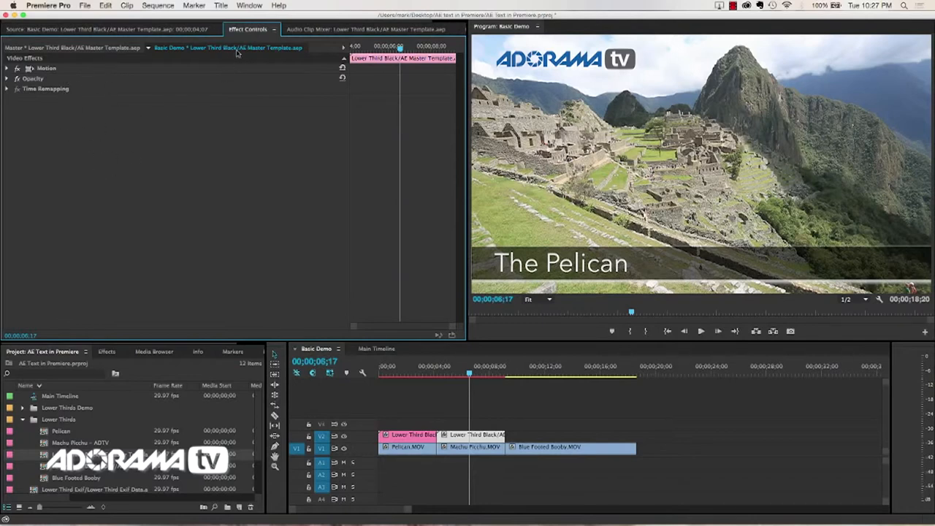
pyautogui.moveTo(175, 150)
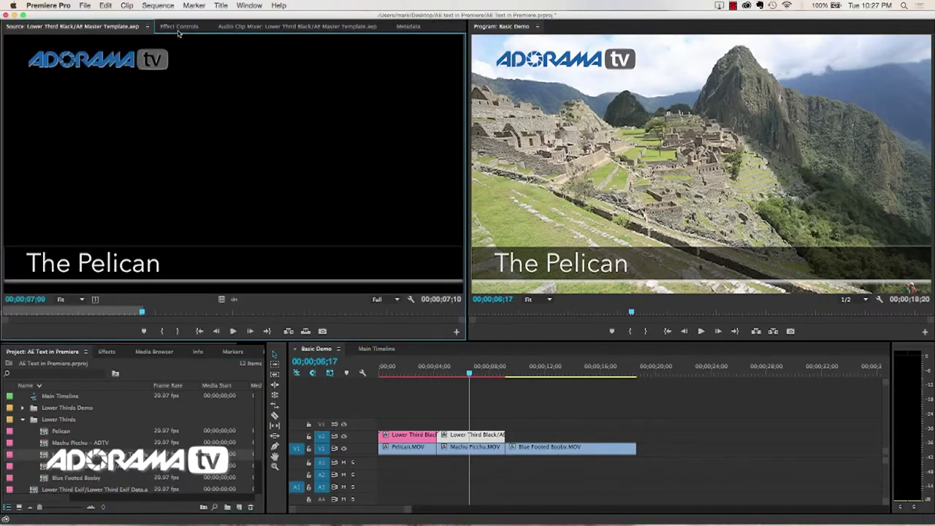
# Change the master template's Title Text to 'Machu Picchu'
pyautogui.click(179, 27)
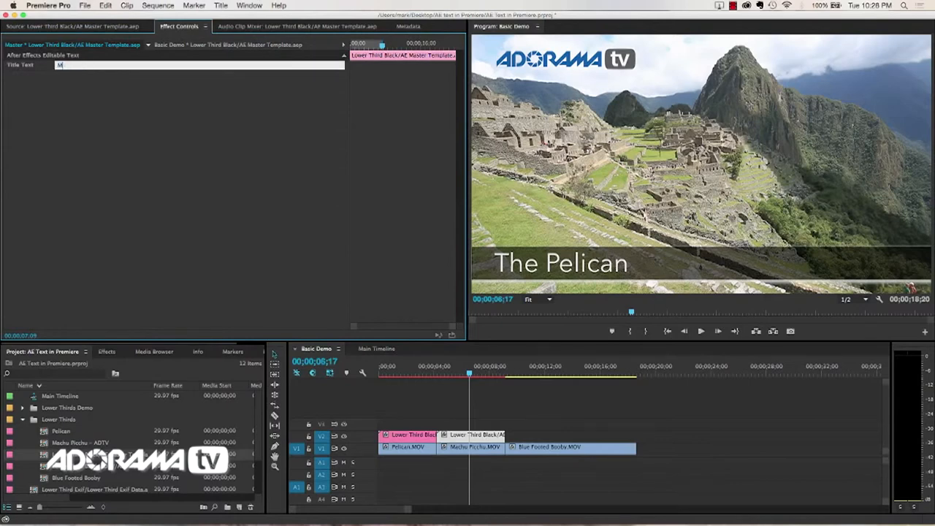
pyautogui.write('Machu Picchu')
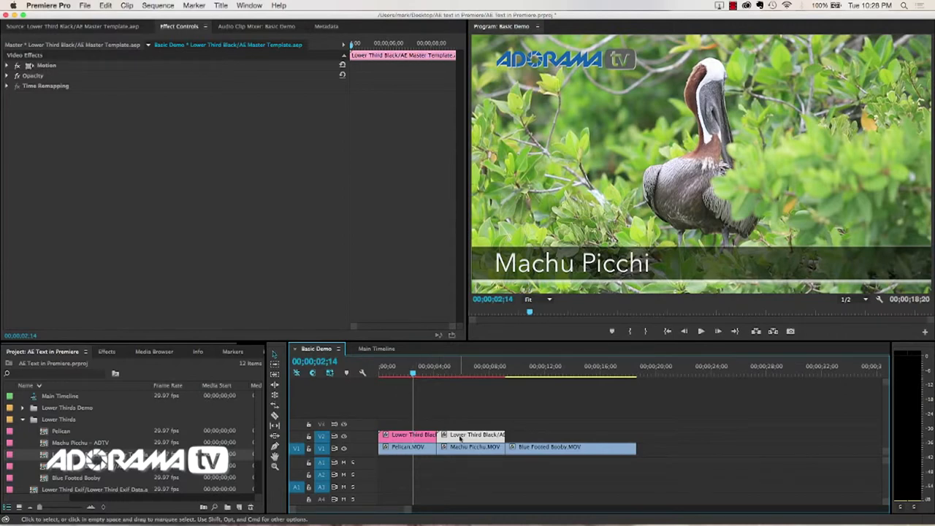
pyautogui.moveTo(407, 413)
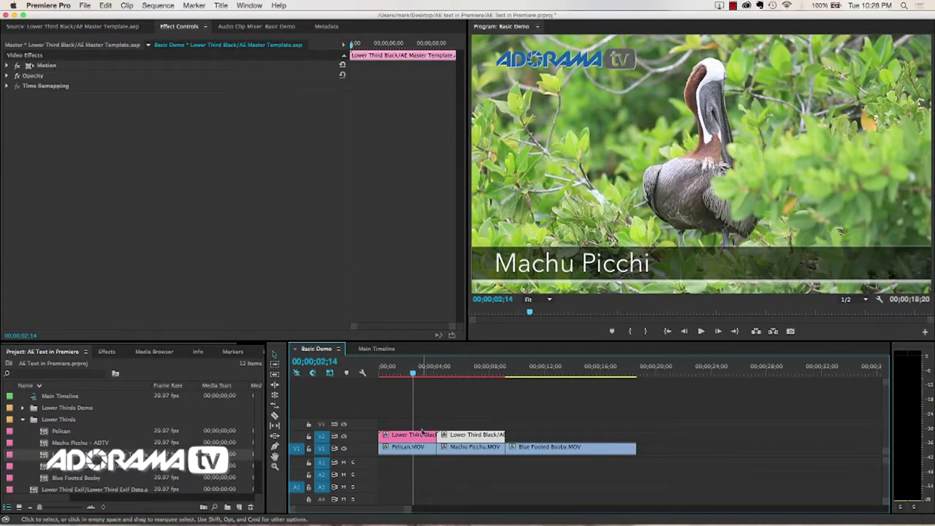
pyautogui.moveTo(554, 413)
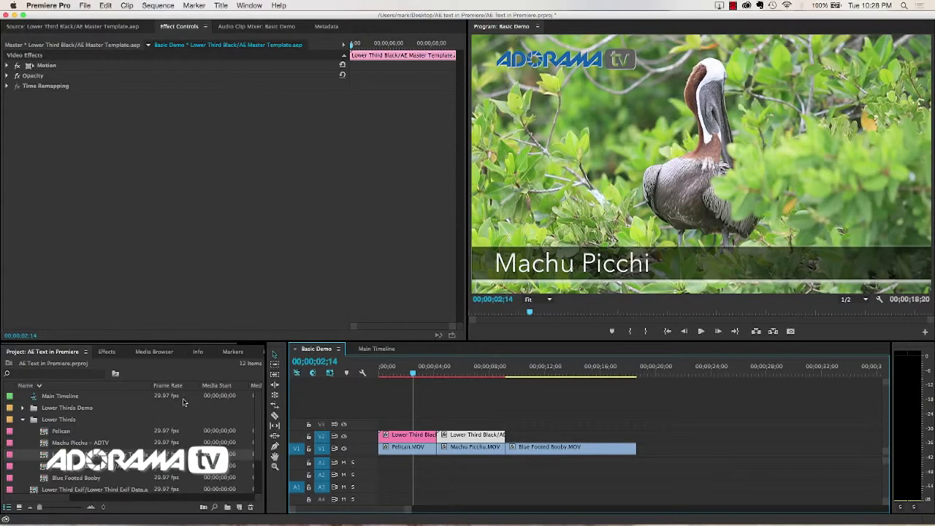
pyautogui.moveTo(604, 409)
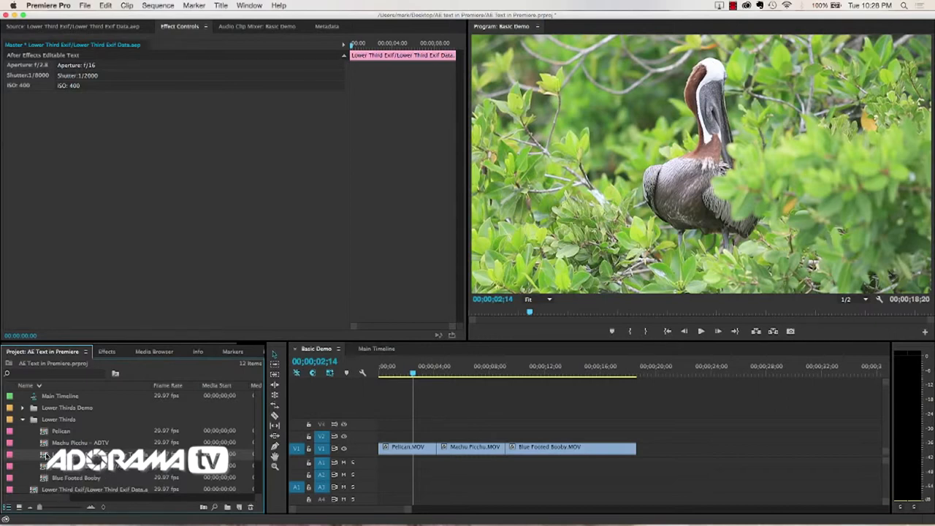
# Duplicate the black lower third template and rename the copy 'The Shy Pelican'
pyautogui.rightClick(61, 454)
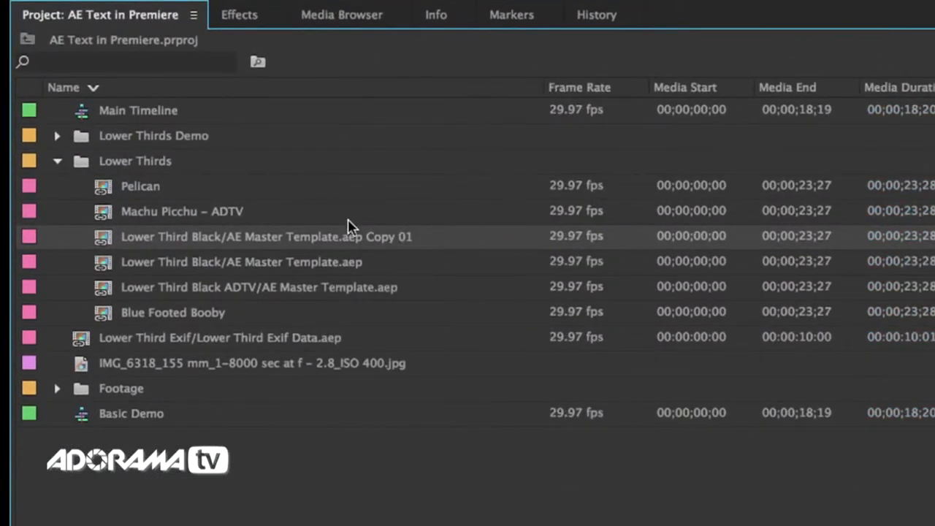
pyautogui.doubleClick(265, 235)
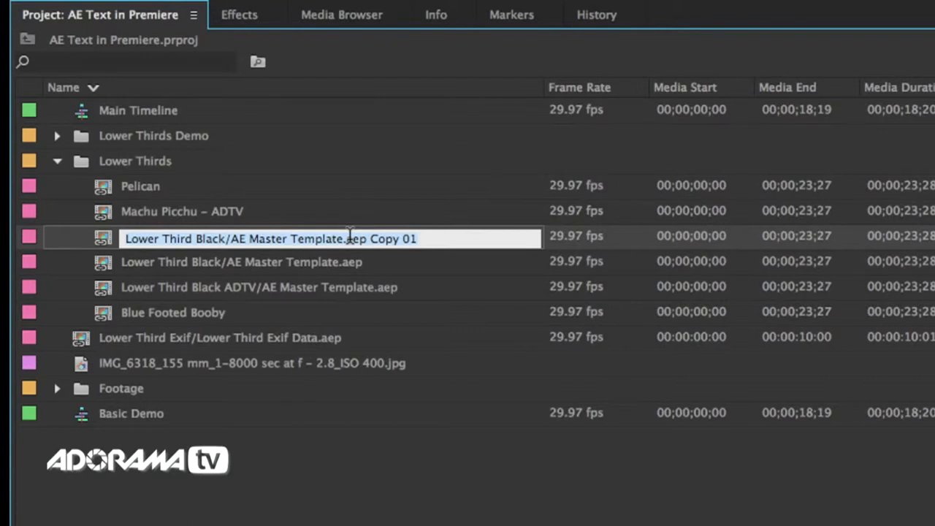
pyautogui.write('T')
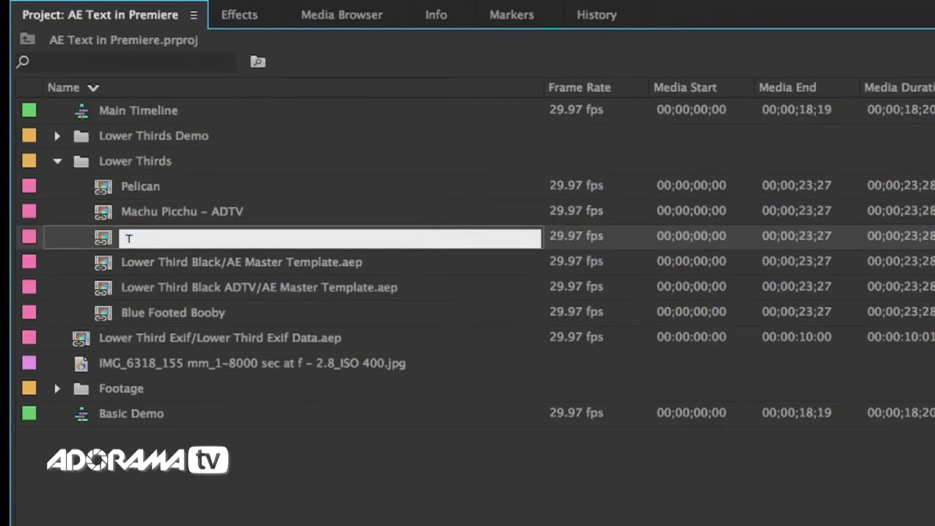
pyautogui.write('he Shy')
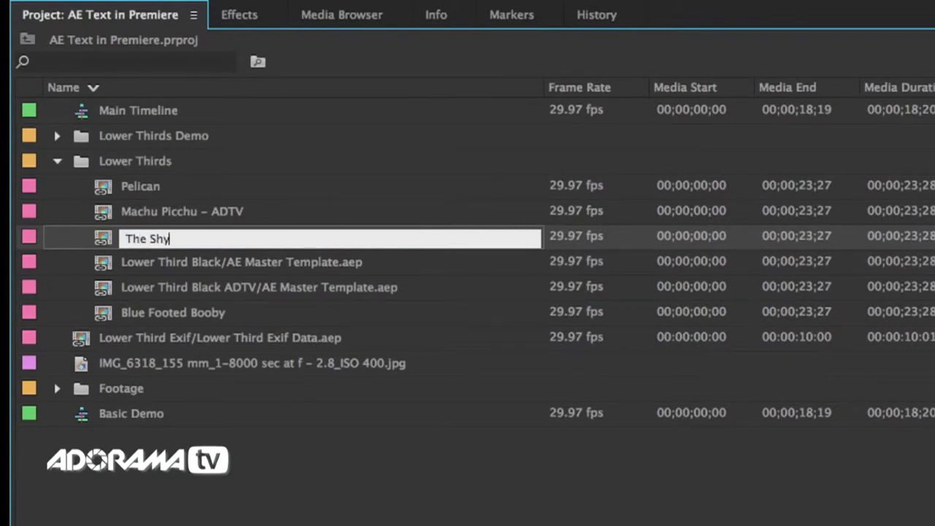
pyautogui.write('Pelican')
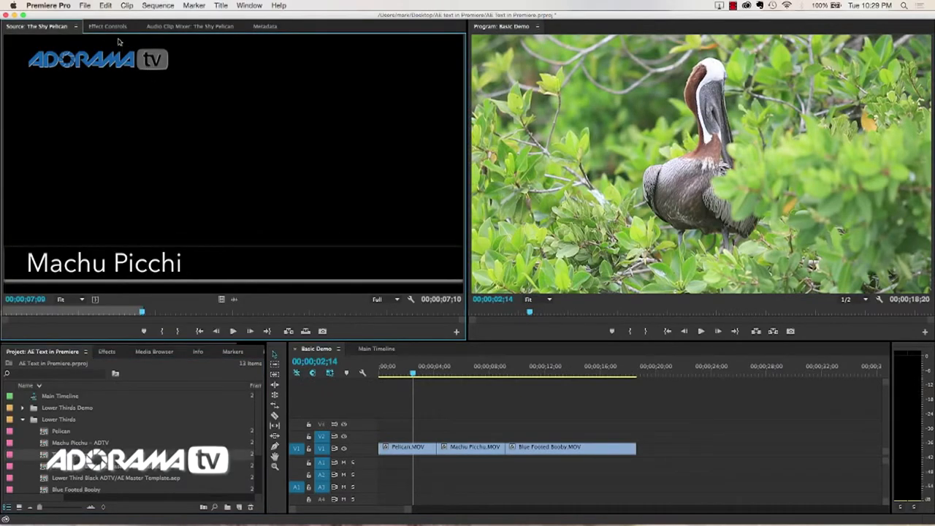
# Set the duplicated template's Title Text to 'The Shy Pelican'
pyautogui.click(108, 27)
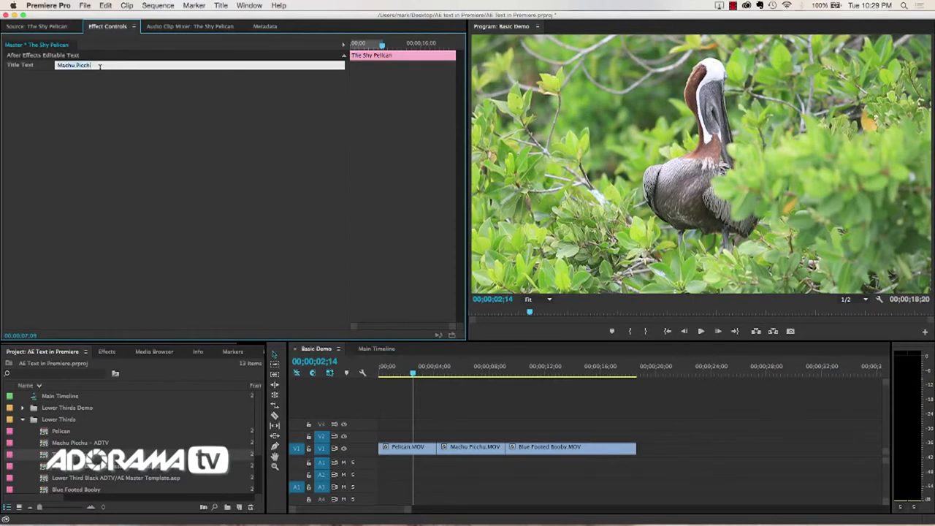
pyautogui.write('The Shy Pelican')
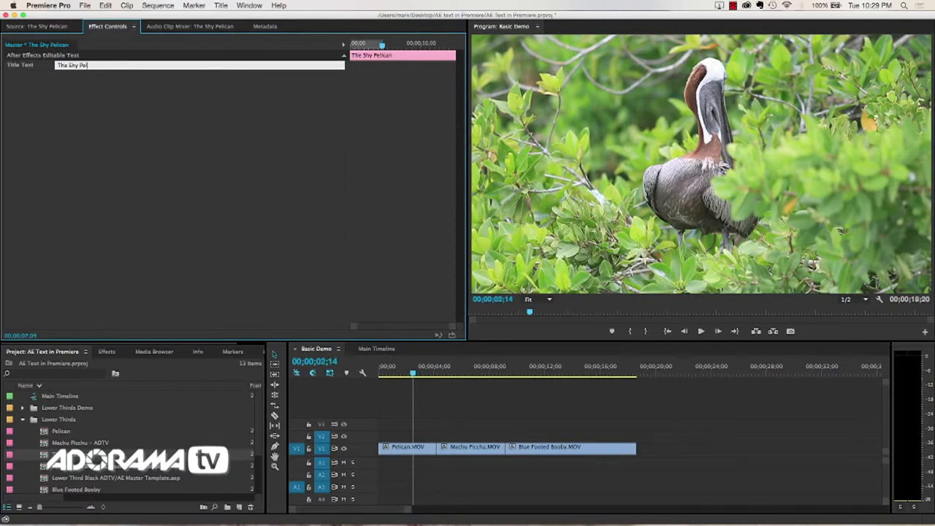
pyautogui.click(36, 26)
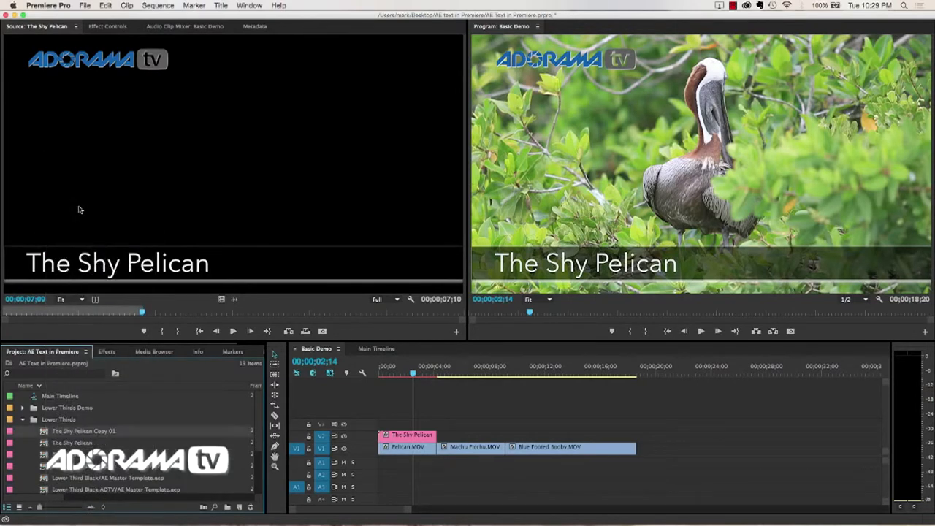
# Rename the template copy to 'Machu Picchu' and load it for preview
pyautogui.doubleClick(83, 431)
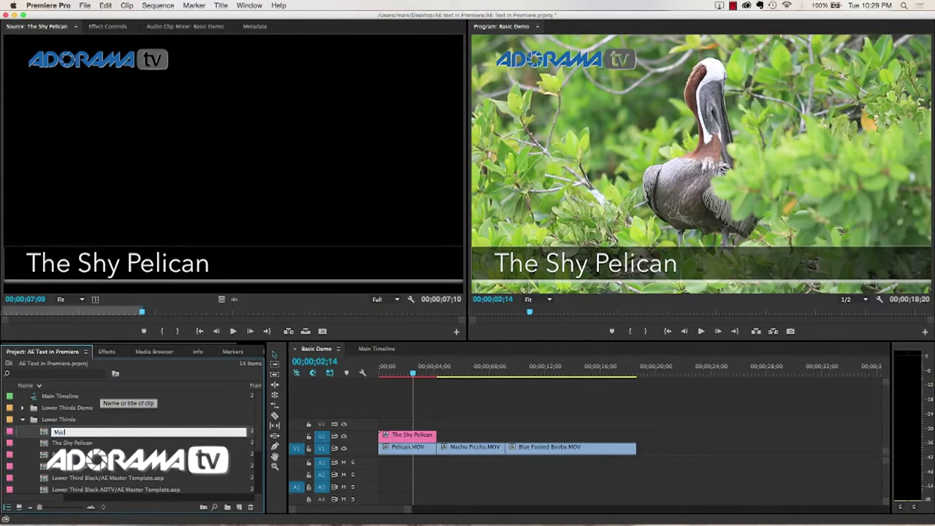
pyautogui.write('Machu Picchu')
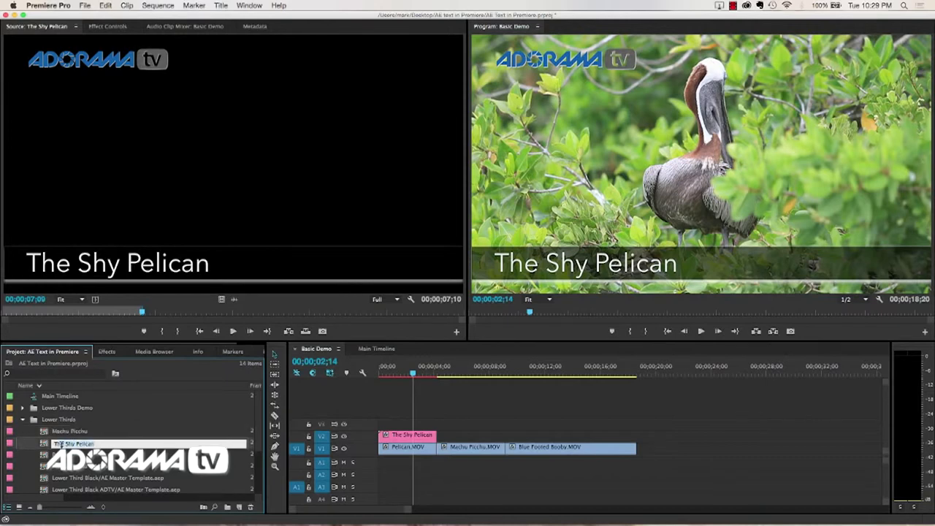
pyautogui.click(69, 431)
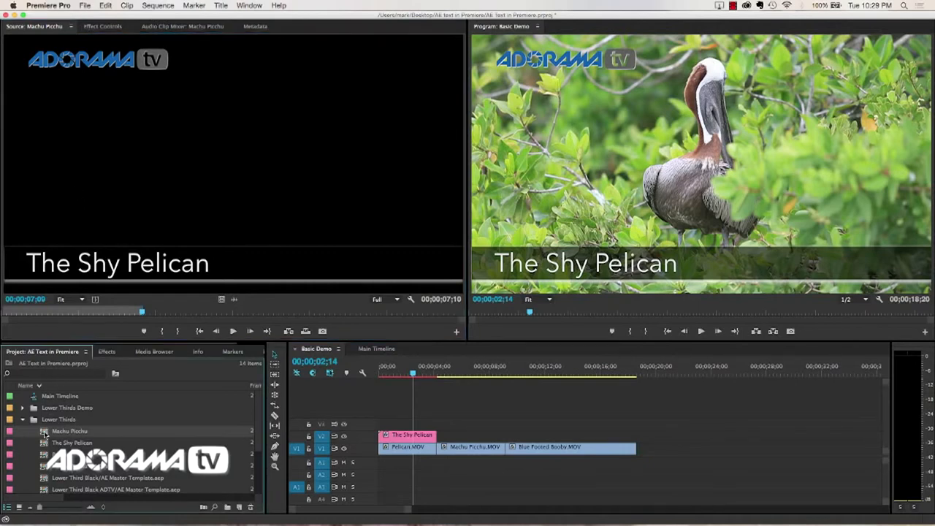
# Set its Title Text to 'Machu Picchu' and move the playhead to the Machu Picchu shot
pyautogui.click(102, 26)
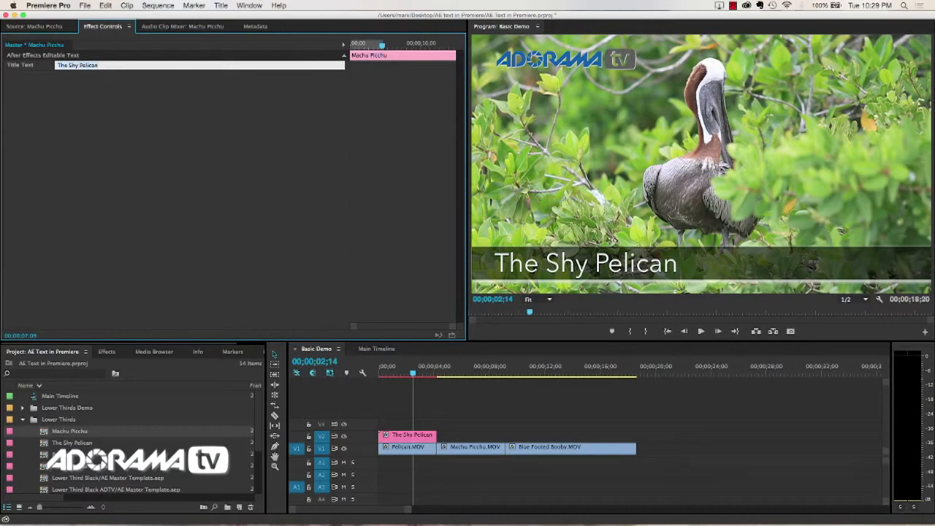
pyautogui.write('Machu Picchu')
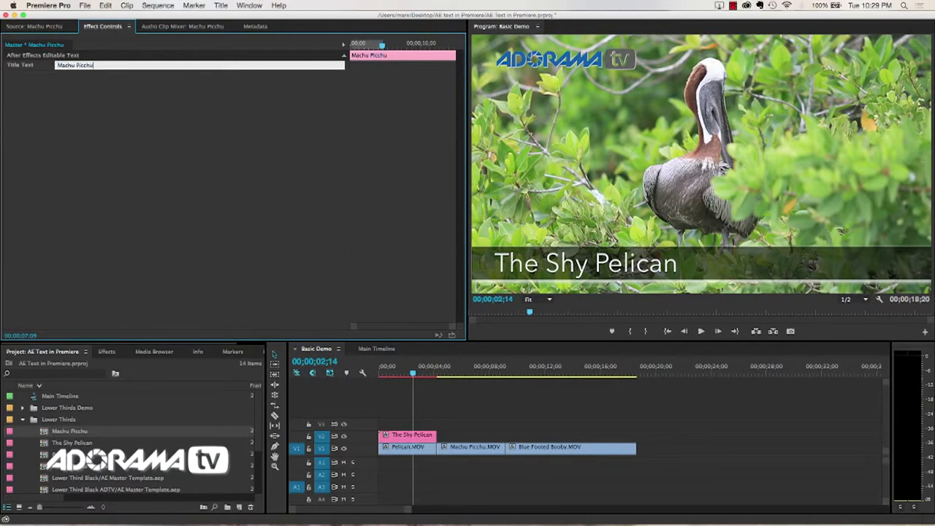
pyautogui.click(33, 26)
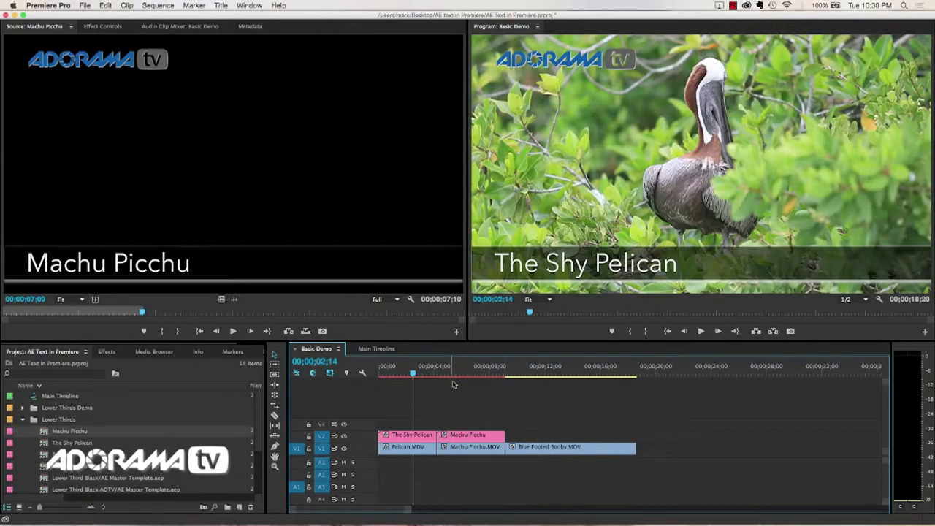
pyautogui.click(454, 372)
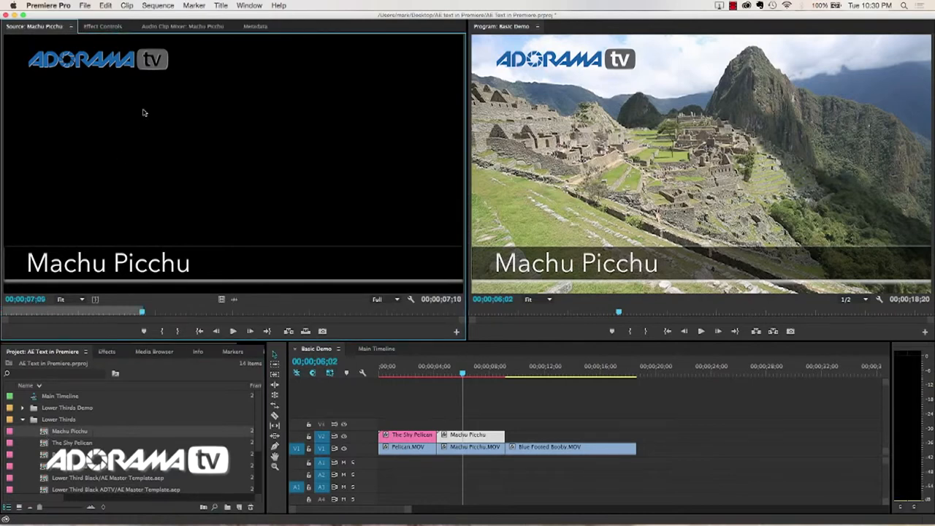
# Preview The Shy Pelican and 'Machu Picchu is Great!' titles, then switch to Main Timeline
pyautogui.click(103, 27)
pyautogui.write('Machu Picchu is Great!')
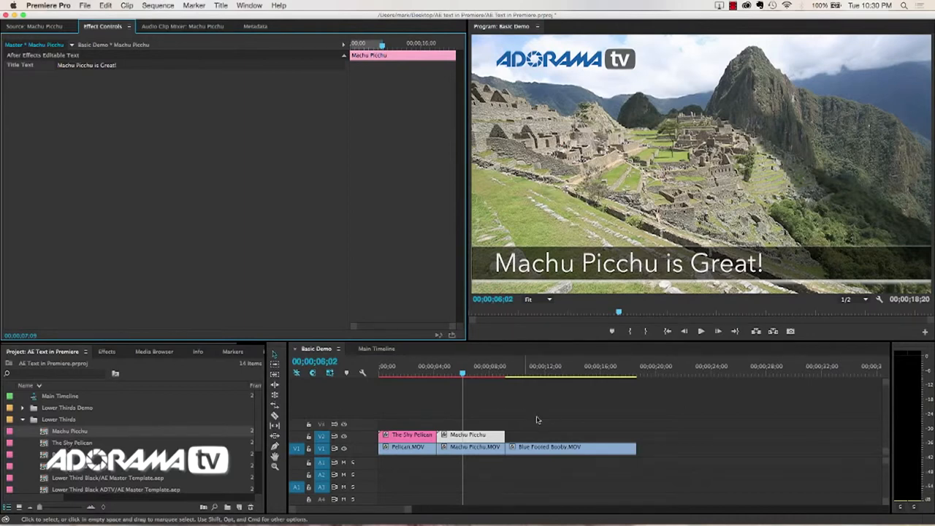
pyautogui.moveTo(130, 447)
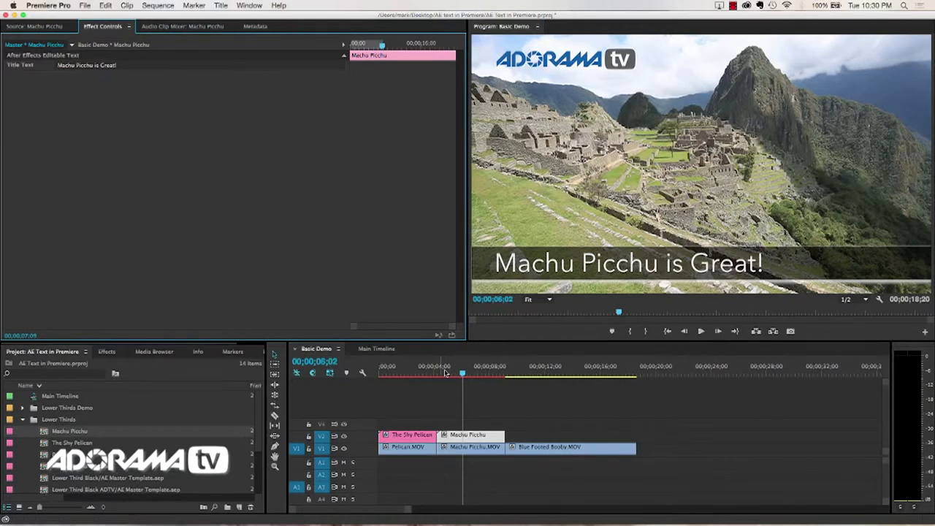
pyautogui.click(413, 373)
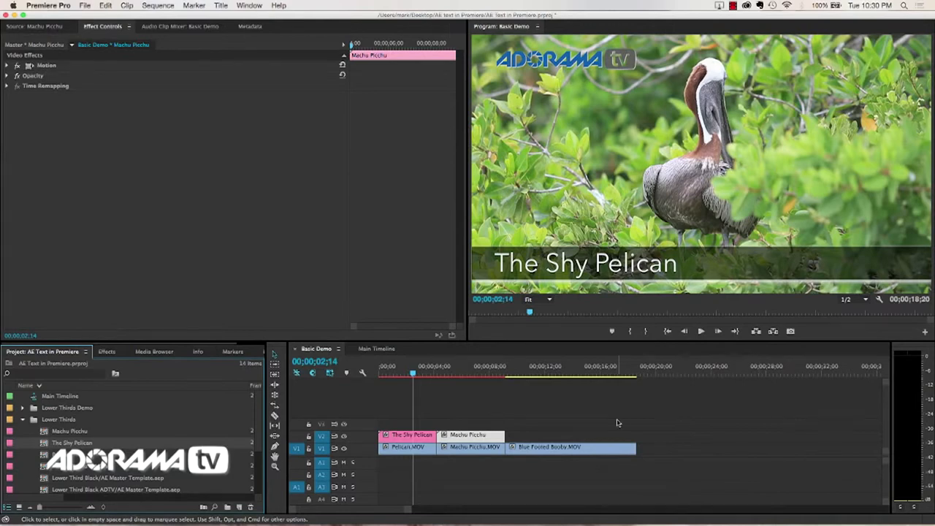
pyautogui.click(482, 366)
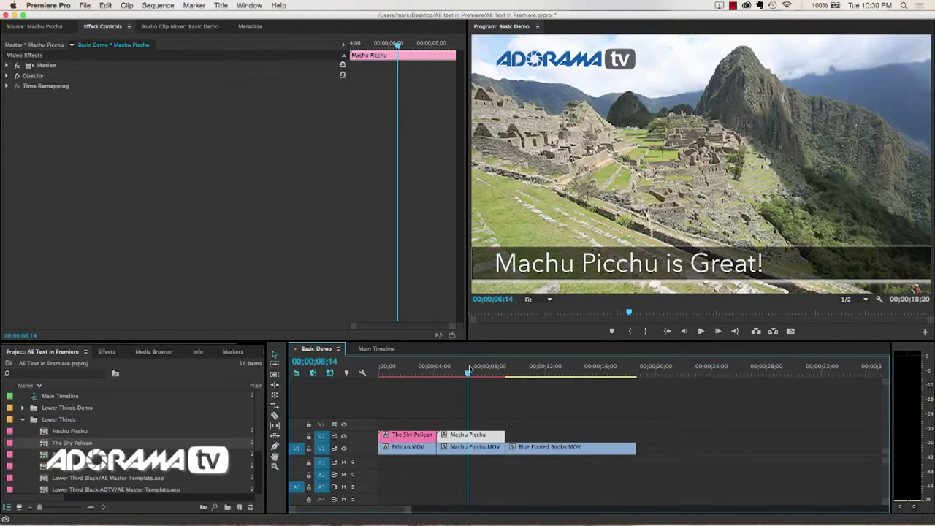
pyautogui.click(377, 349)
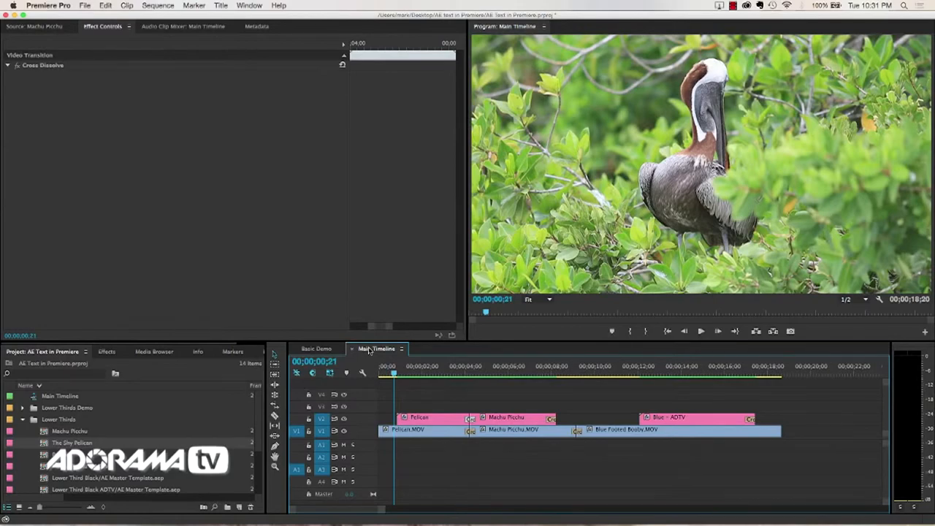
pyautogui.click(564, 374)
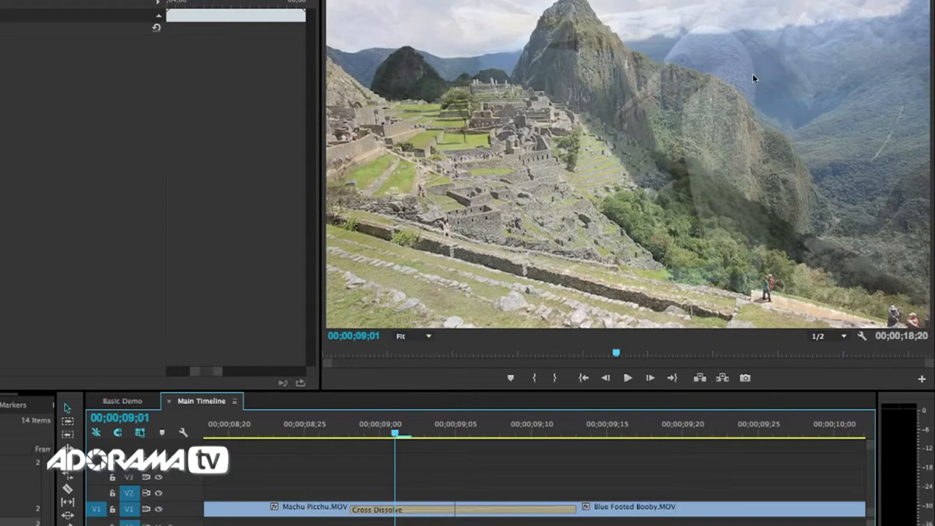
pyautogui.moveTo(739, 128)
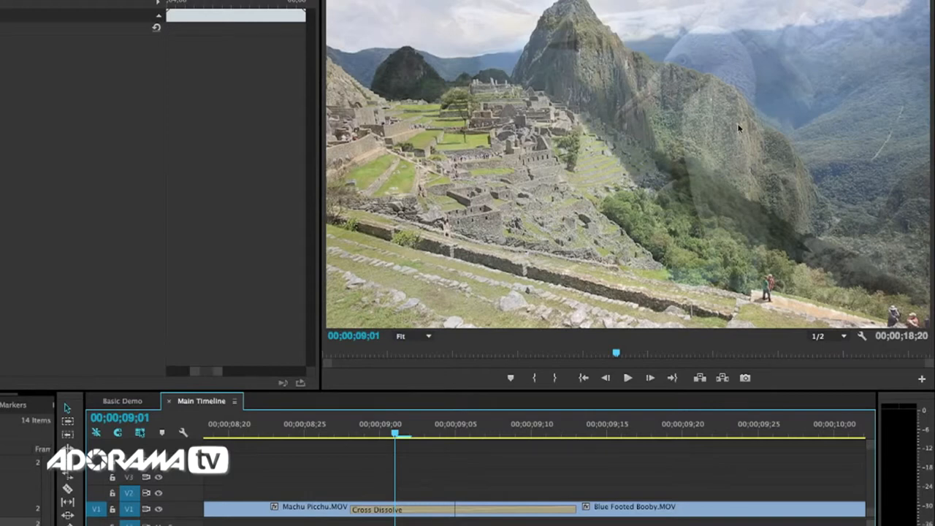
pyautogui.moveTo(570, 53)
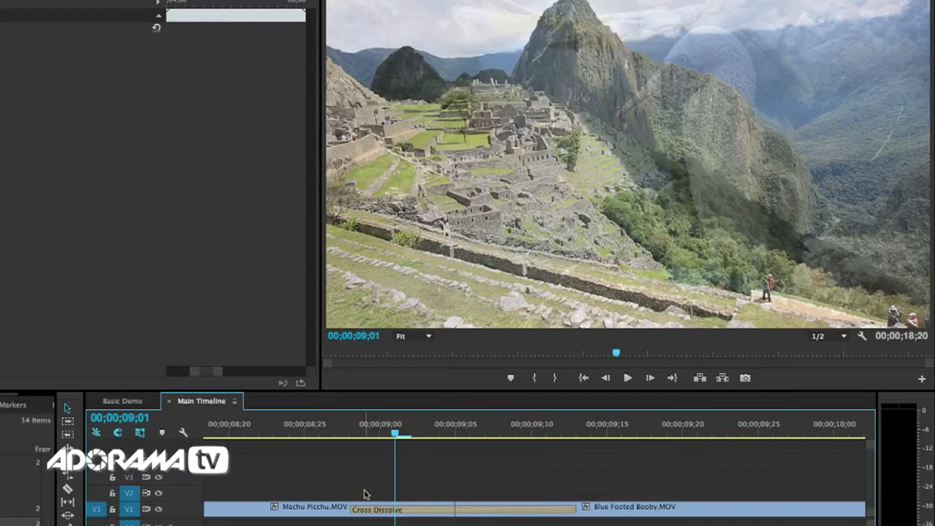
pyautogui.moveTo(636, 519)
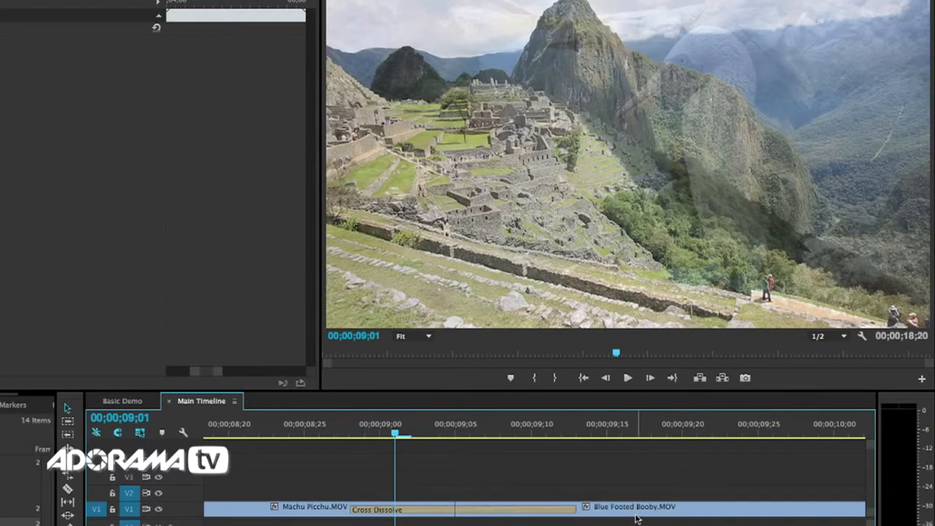
pyautogui.click(635, 507)
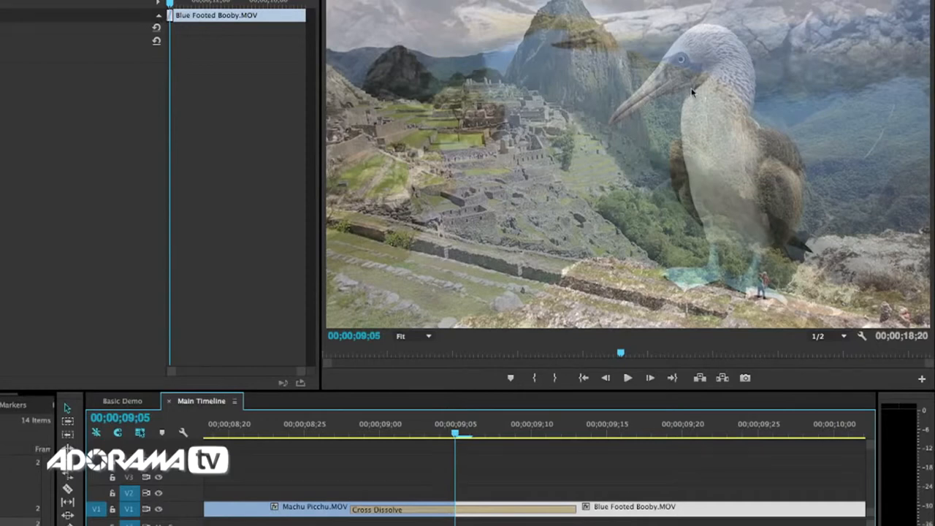
pyautogui.moveTo(576, 91)
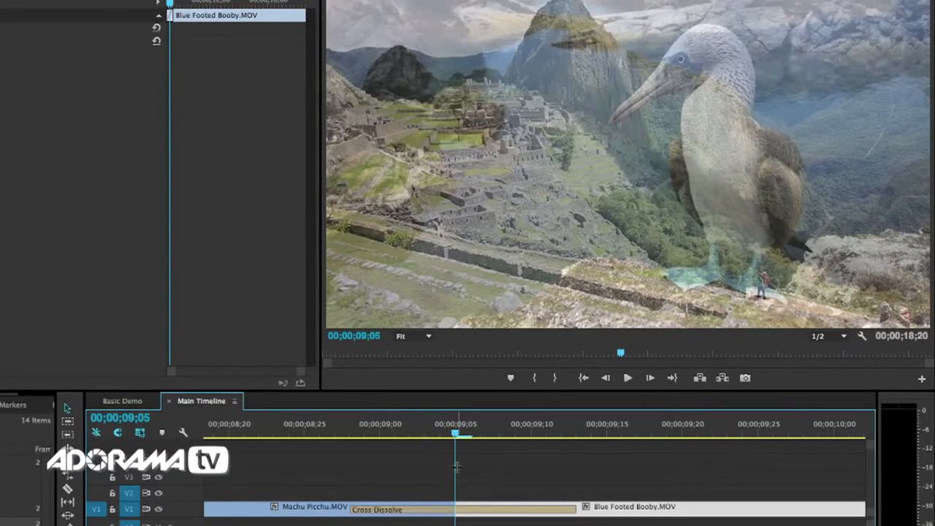
pyautogui.moveTo(455, 435); pyautogui.dragTo(504, 434)
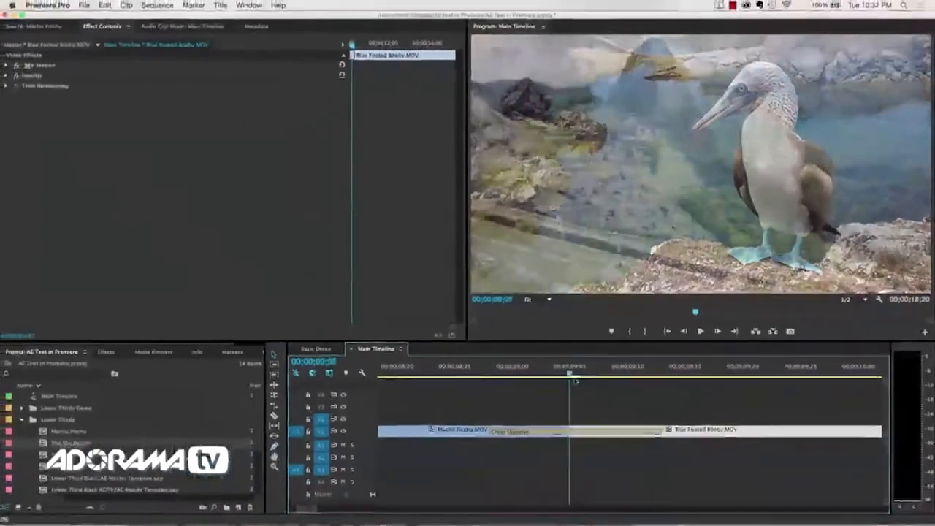
pyautogui.click(490, 366)
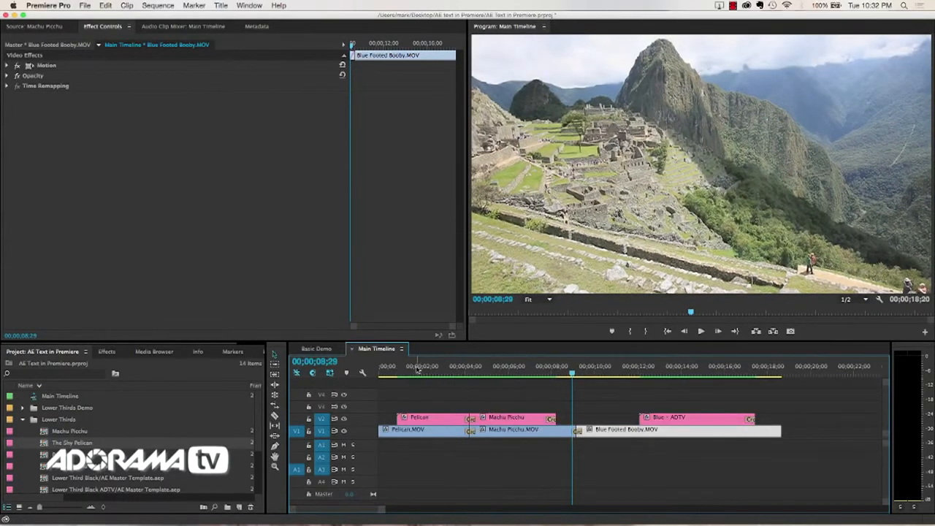
# Jump near the sequence start and preview the black template's 'Machu Picchi' text
pyautogui.click(393, 373)
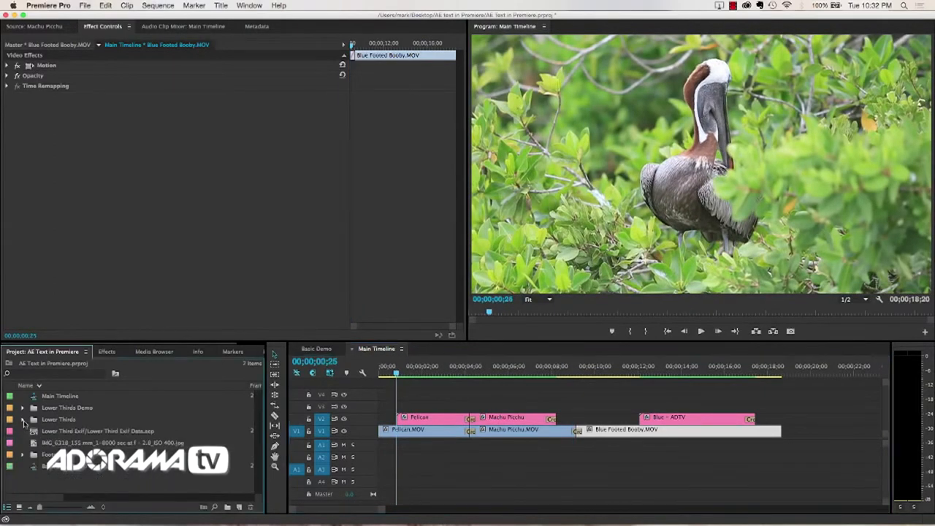
pyautogui.click(23, 419)
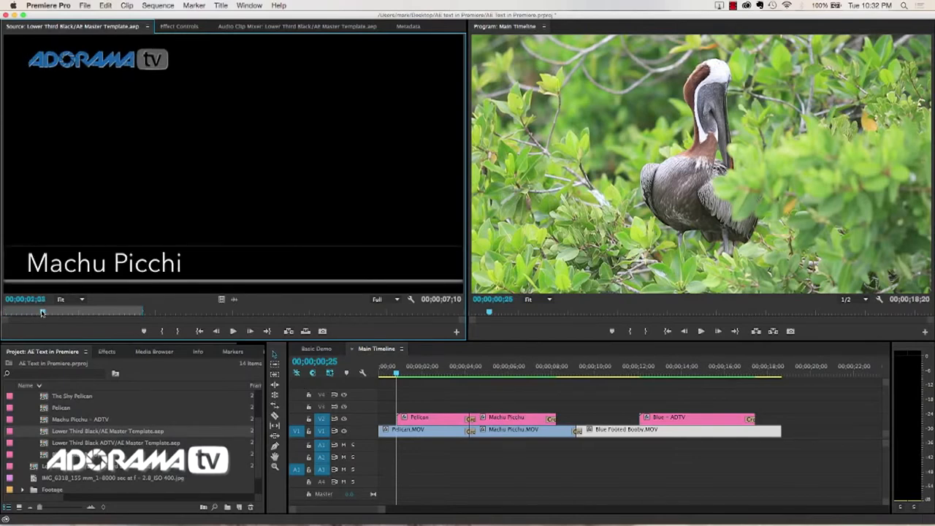
pyautogui.click(83, 312)
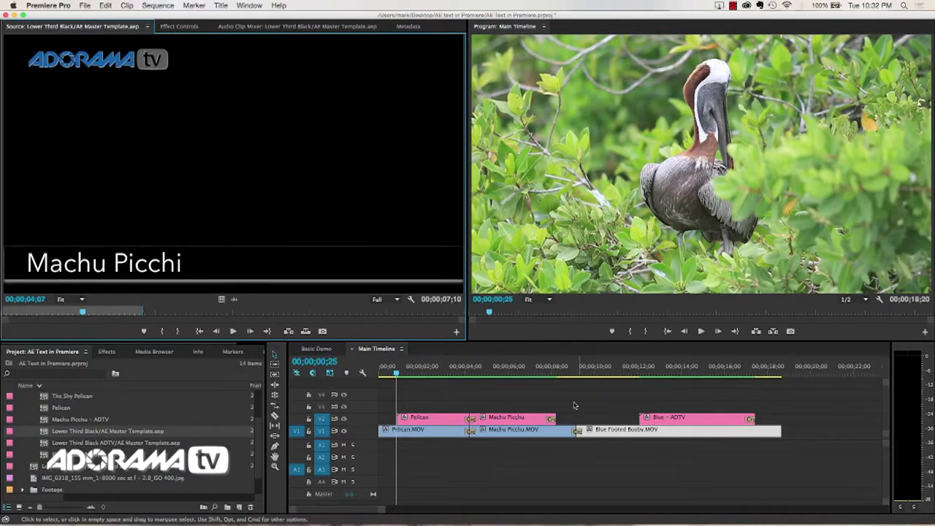
pyautogui.moveTo(265, 252)
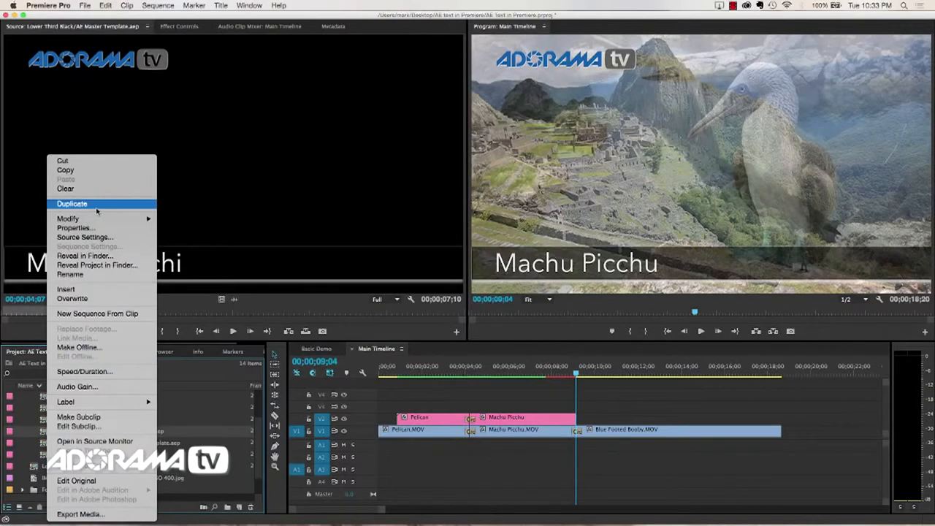
# Duplicate the AE Master Template lower third and name the copy Transition Demo
pyautogui.click(72, 203)
pyautogui.write('Transition Demo')
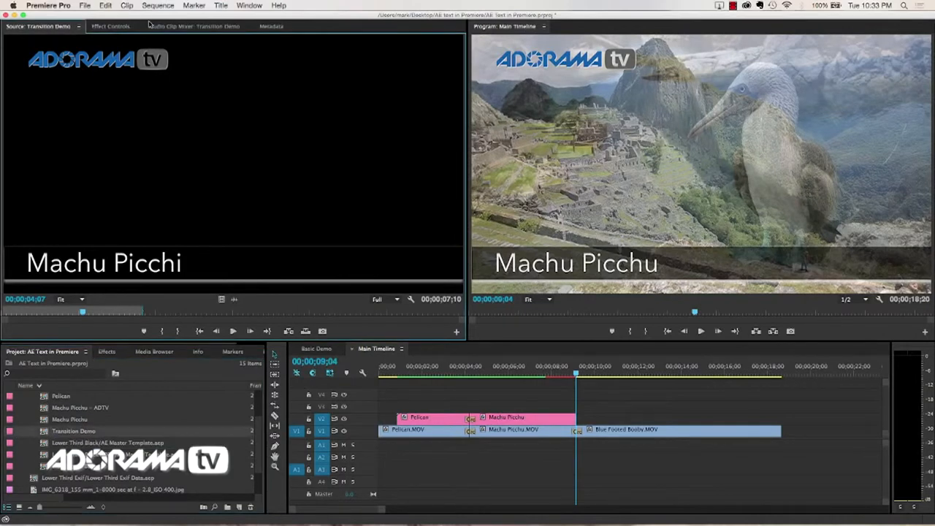
pyautogui.click(111, 26)
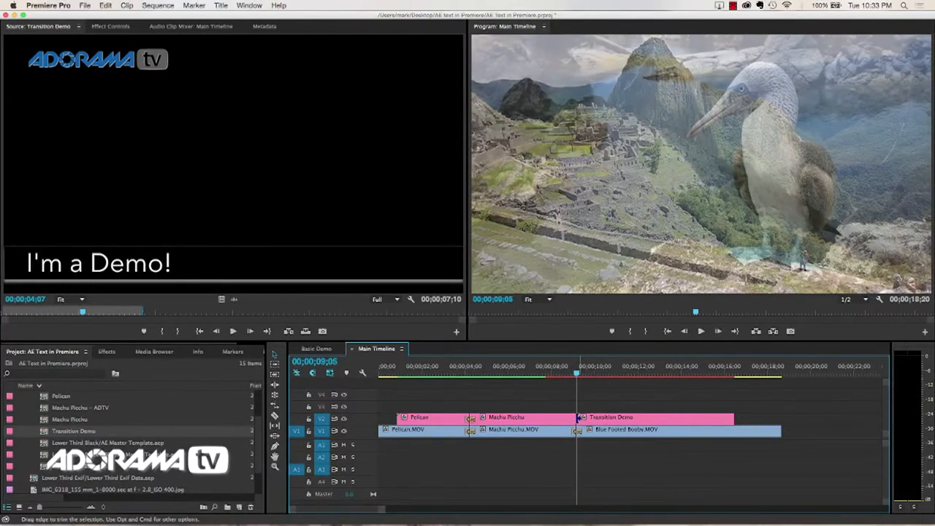
# Expand Effects > Video Transitions > Dissolve to reach the Cross Dissolve transition
pyautogui.click(107, 351)
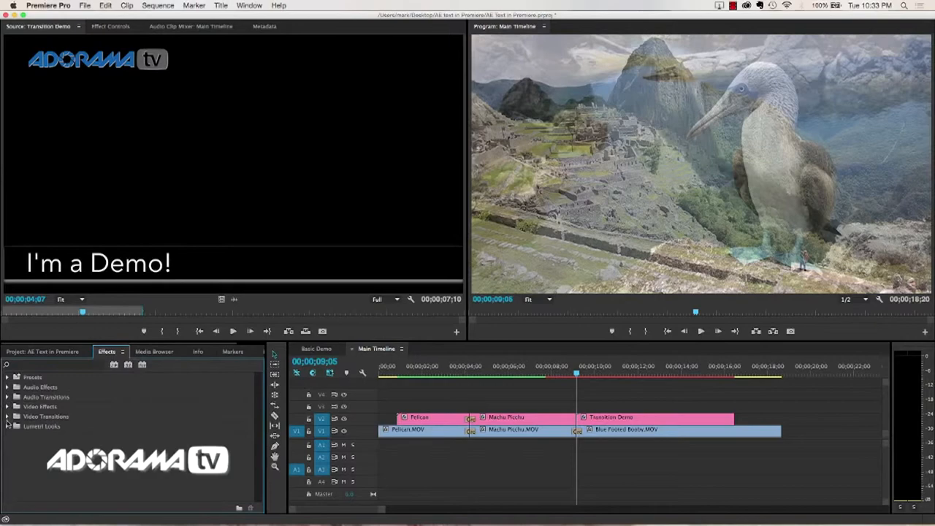
pyautogui.click(8, 416)
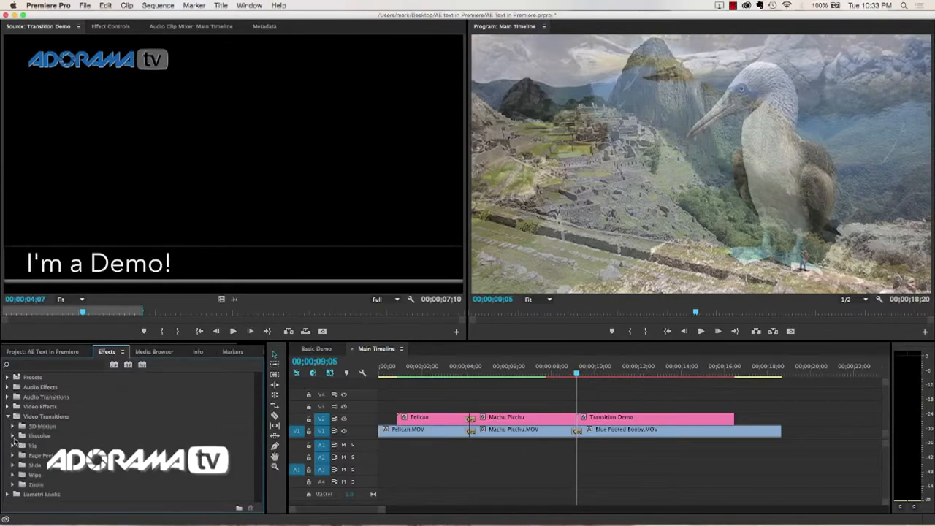
pyautogui.click(13, 436)
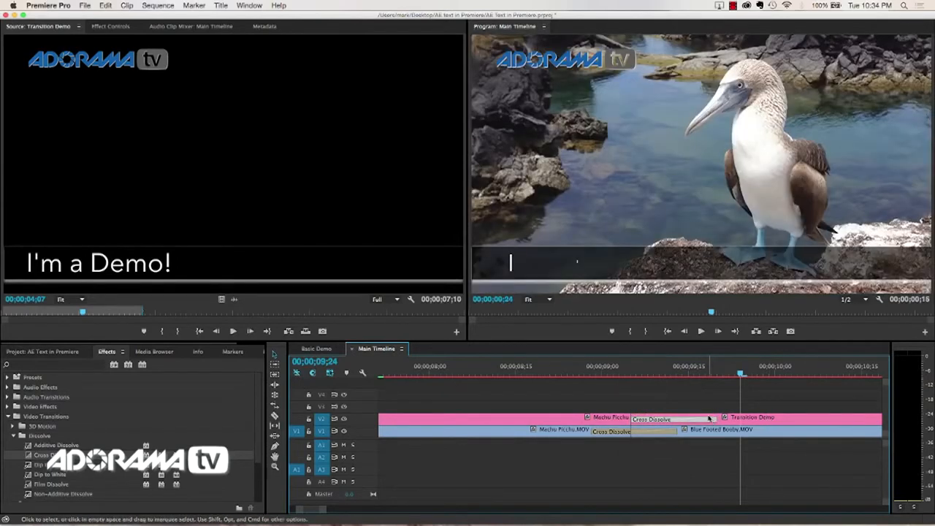
# Align the V2 title Cross Dissolve with the V1 footage dissolve and scrub through it
pyautogui.click(665, 417)
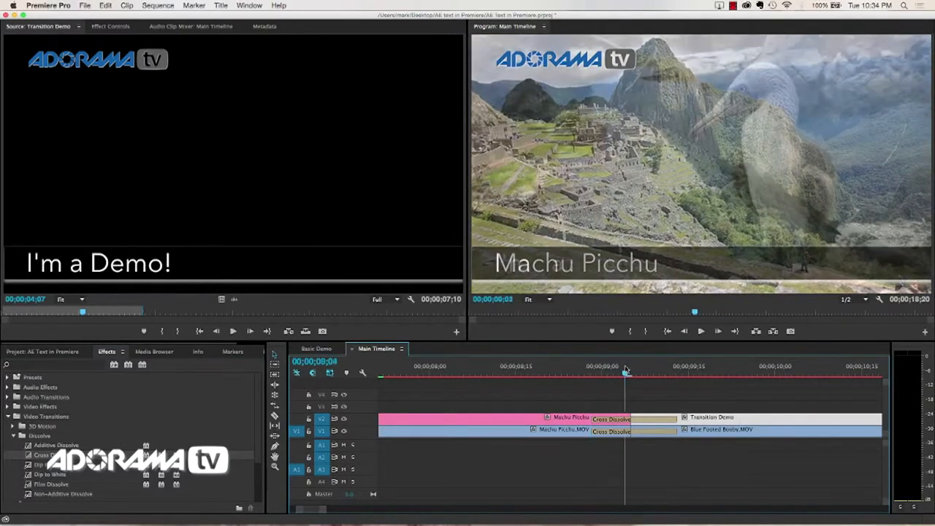
pyautogui.moveTo(625, 374); pyautogui.dragTo(660, 374)
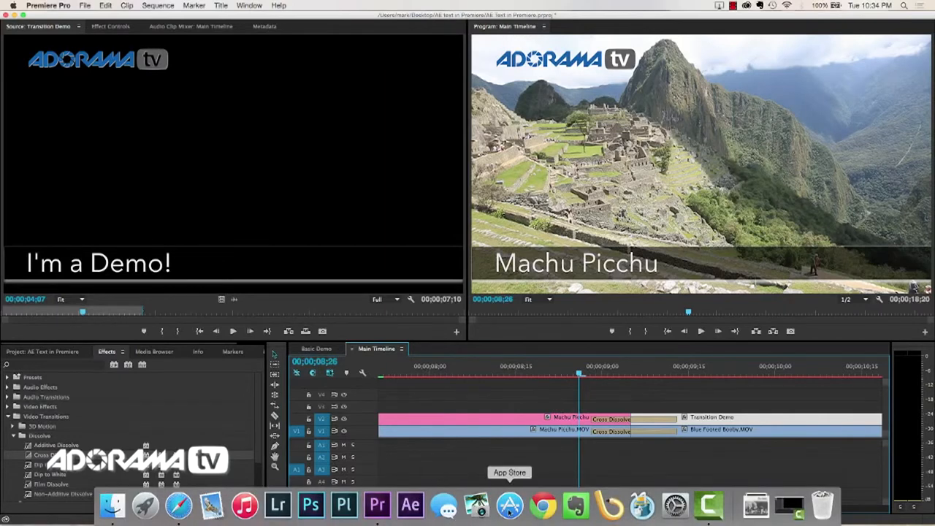
pyautogui.moveTo(410, 504)
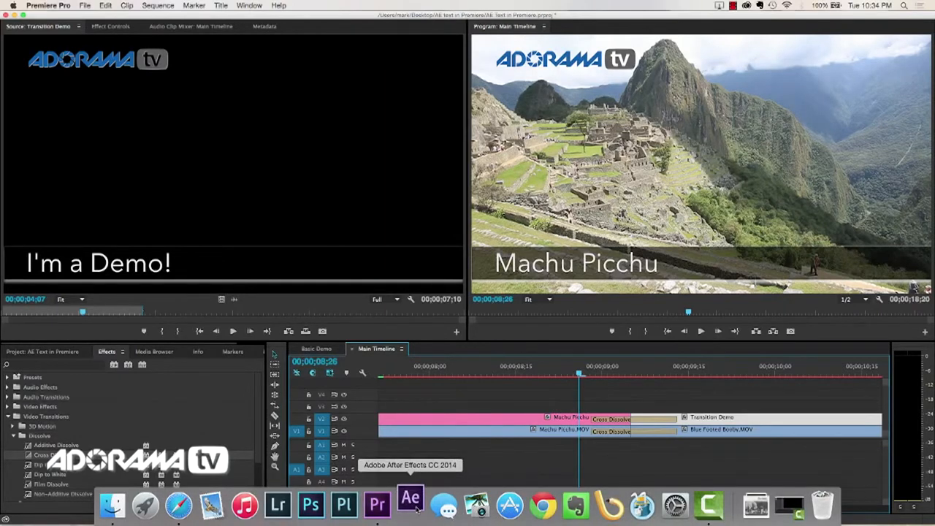
pyautogui.click(410, 504)
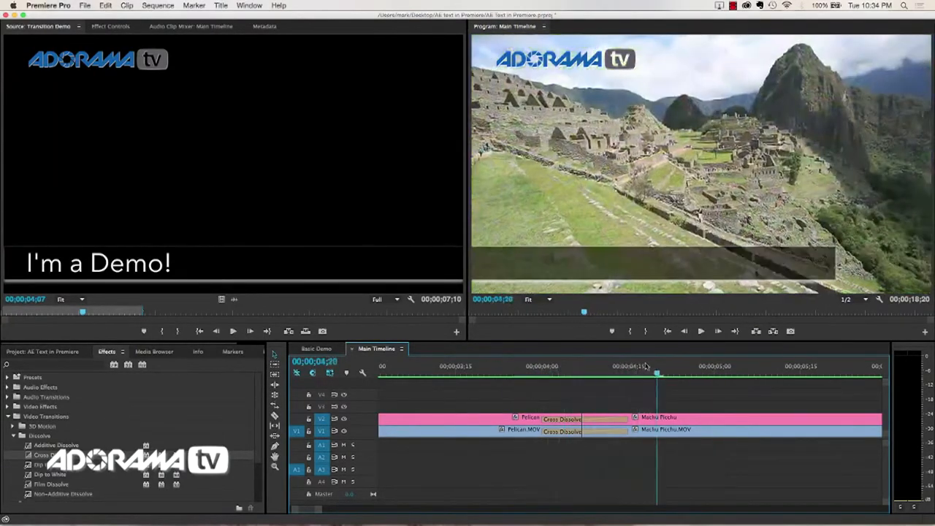
pyautogui.press('cmd+tab')
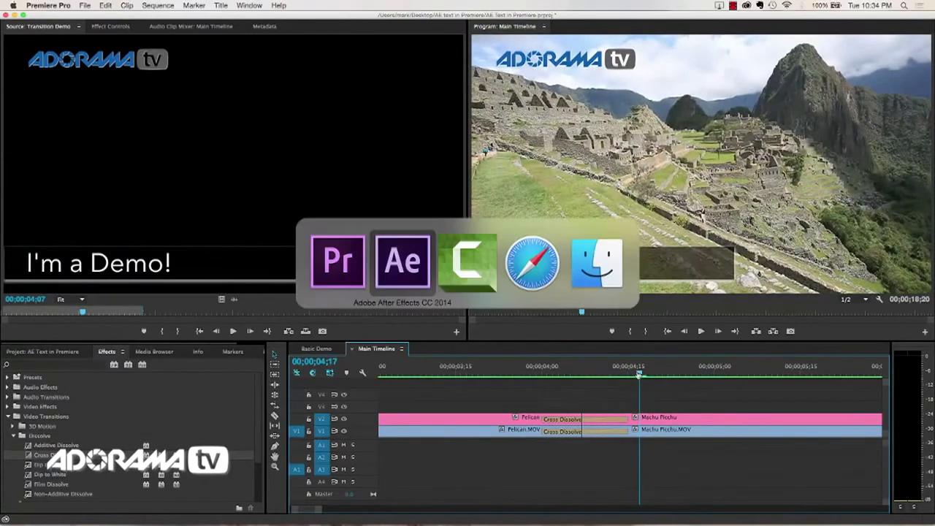
pyautogui.click(402, 262)
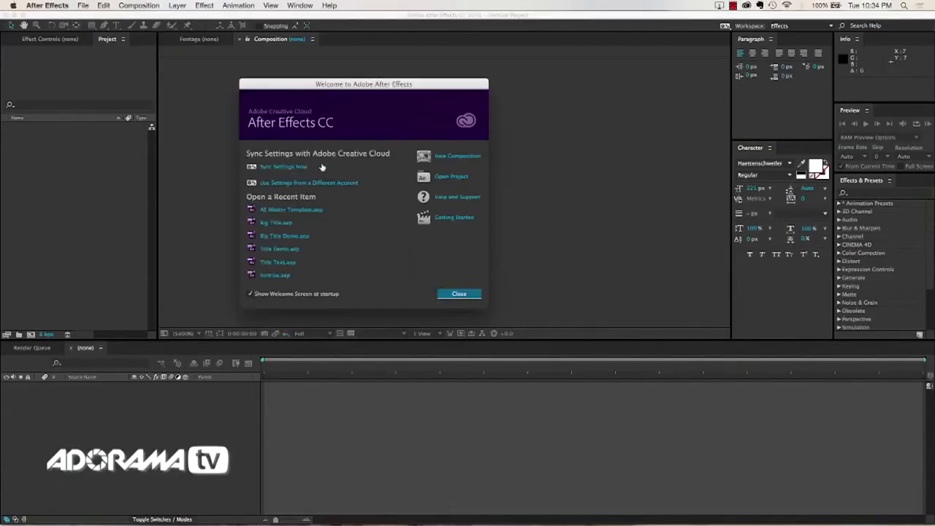
# Open the recent AE Master Template.aep and scrub the Lower Third Black ADTV timeline
pyautogui.click(459, 293)
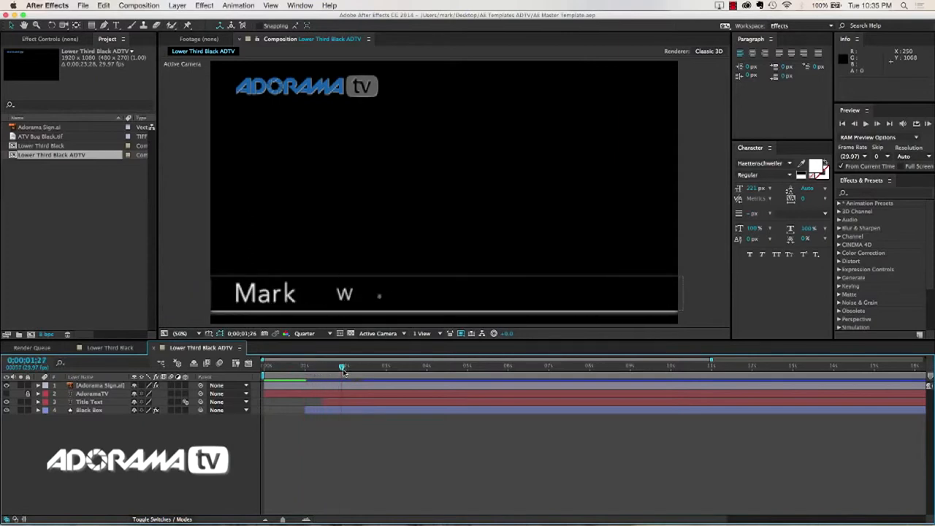
pyautogui.moveTo(344, 366); pyautogui.dragTo(272, 366)
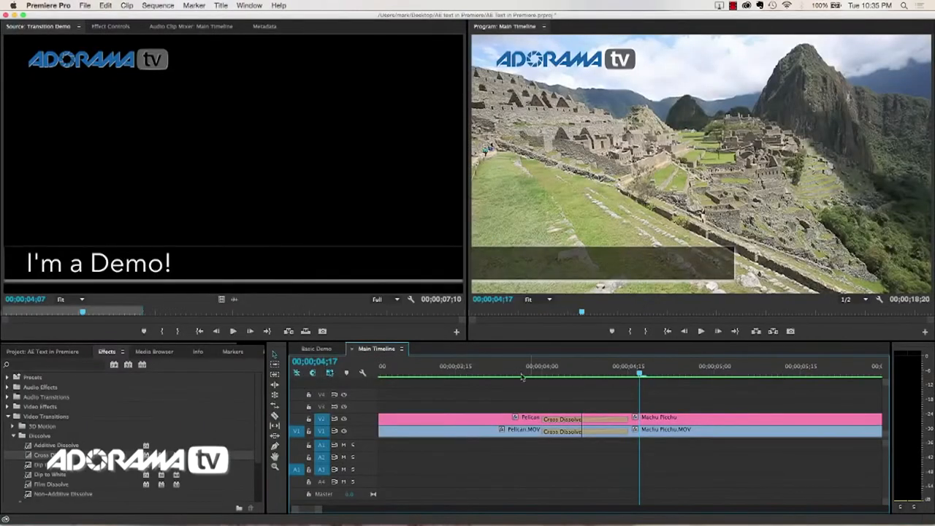
pyautogui.click(529, 373)
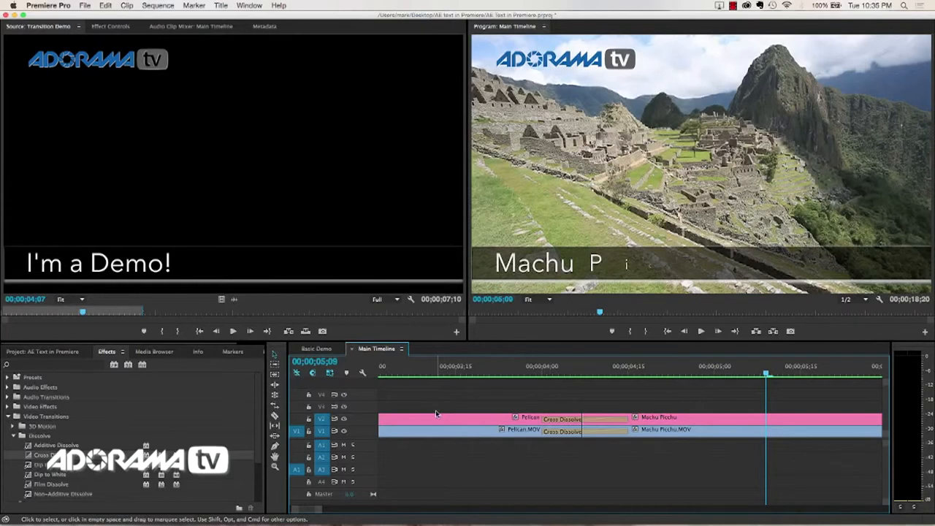
pyautogui.moveTo(613, 369)
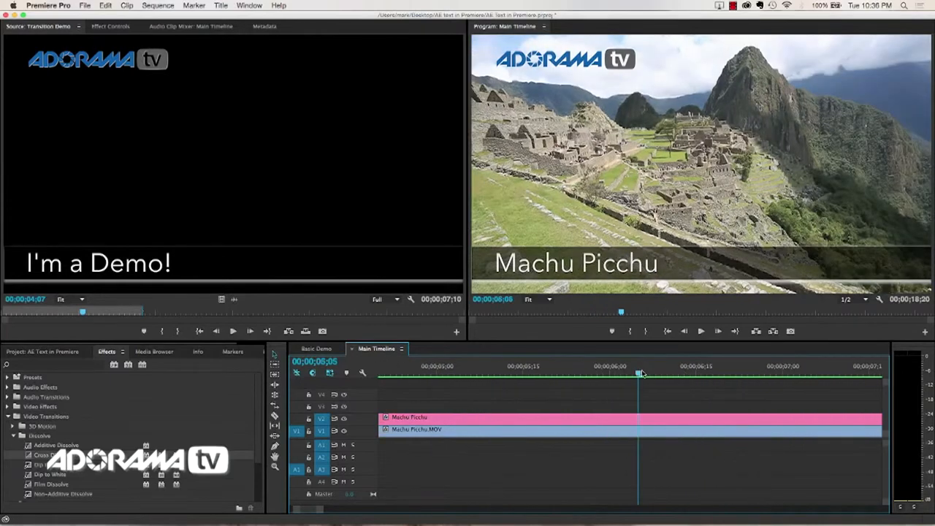
pyautogui.moveTo(640, 374); pyautogui.dragTo(708, 374)
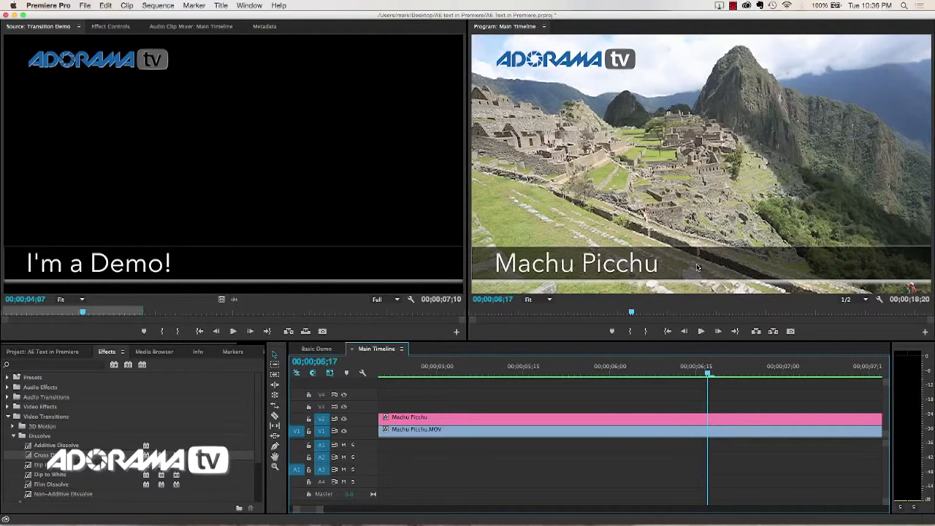
pyautogui.moveTo(708, 271)
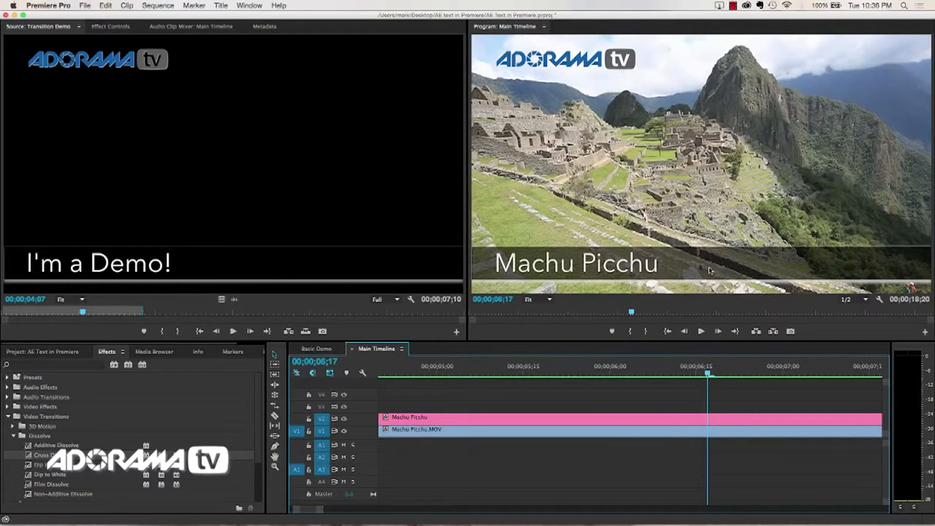
pyautogui.moveTo(705, 269)
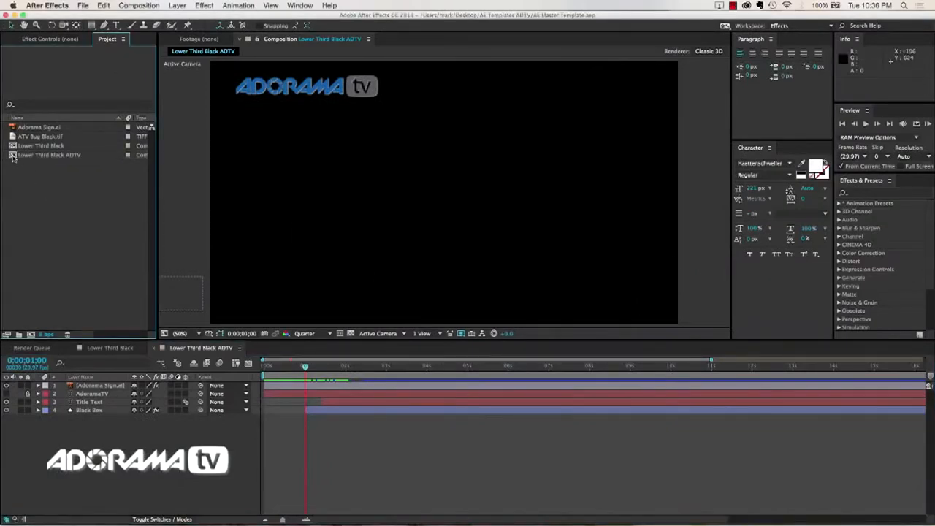
# Duplicate Lower Third Black as Lower Third White, with a FFFFFF box and 'Mark Wallace' title
pyautogui.click(41, 145)
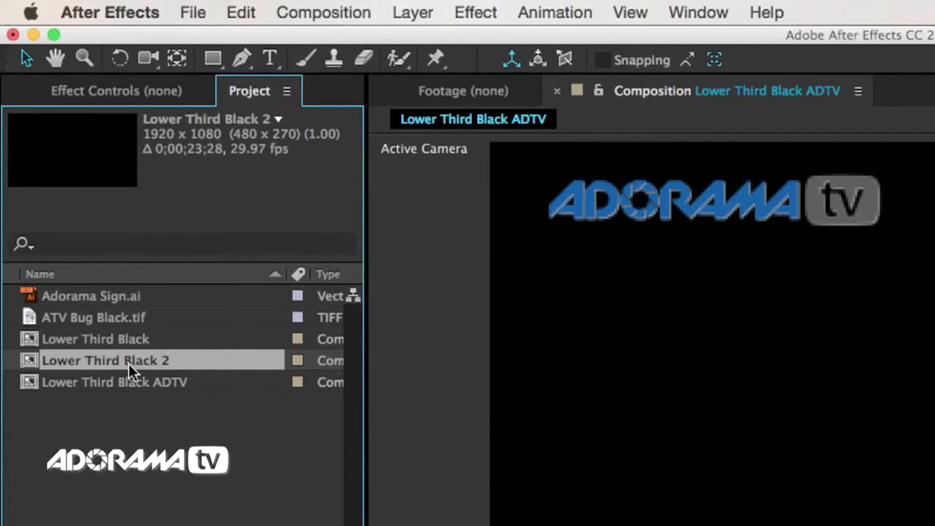
pyautogui.doubleClick(105, 360)
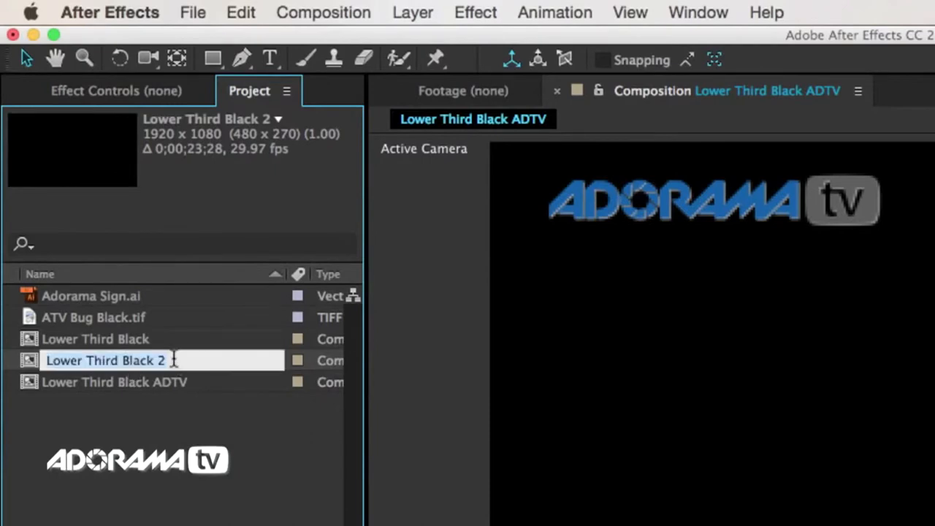
pyautogui.press('backspace')
pyautogui.write('White')
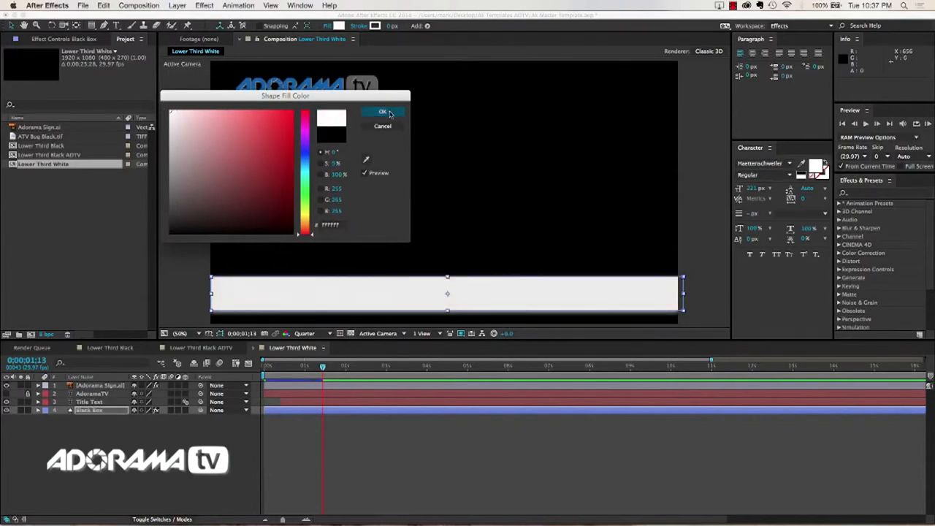
pyautogui.click(382, 111)
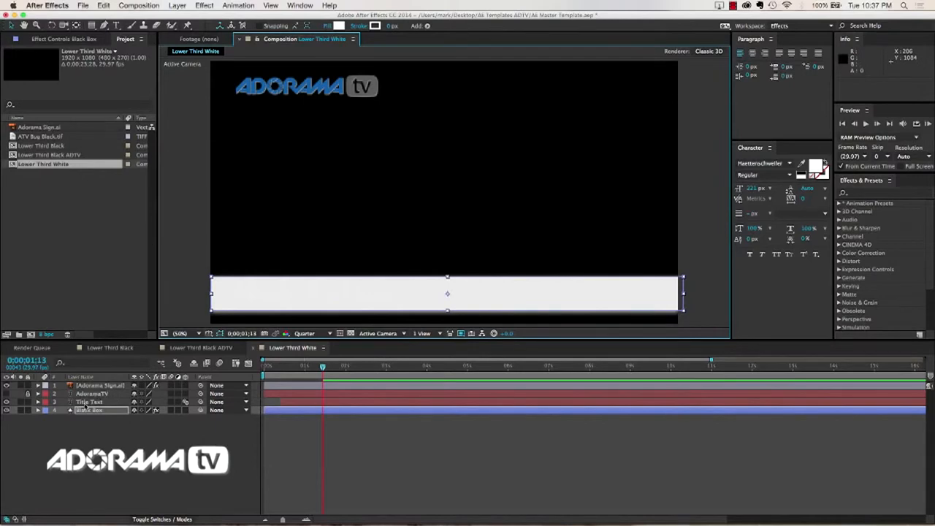
pyautogui.click(89, 402)
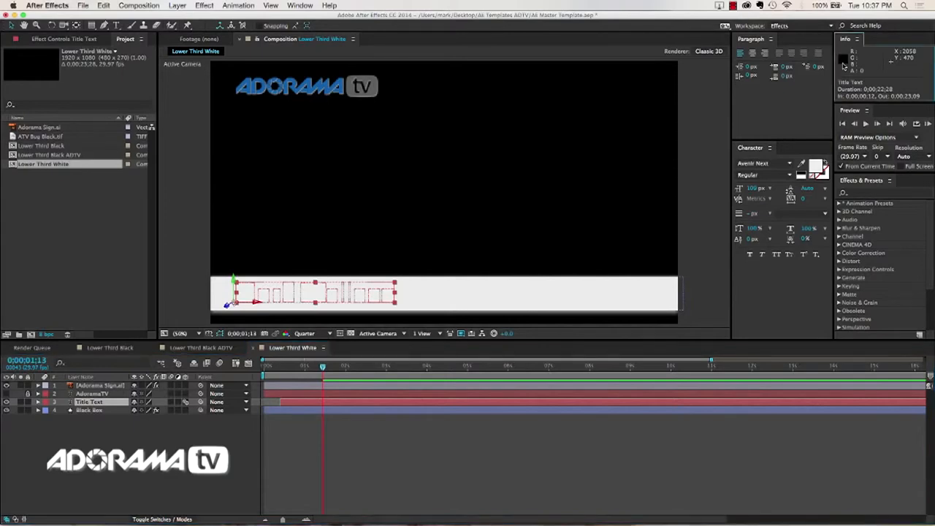
pyautogui.write('Mark Wallace')
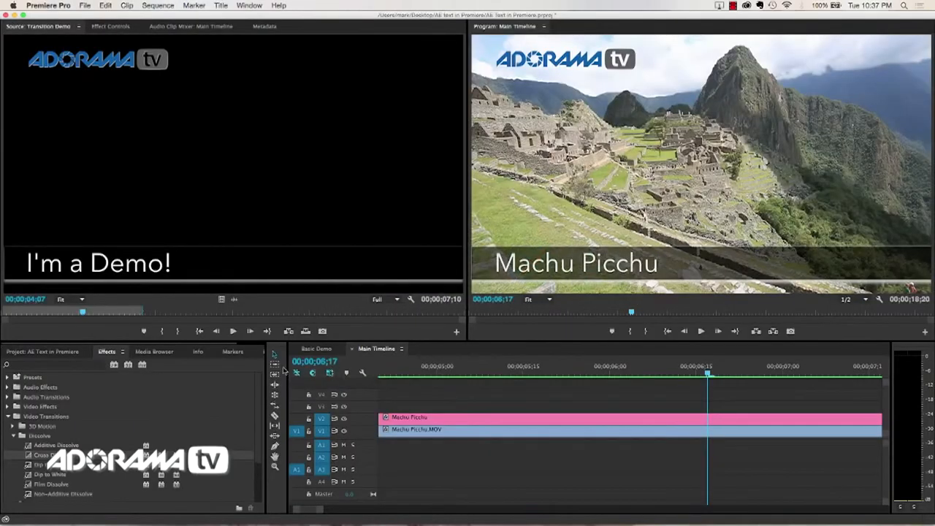
# Show the Project panel, collapse the Lower Thirds bin, and start an import
pyautogui.click(44, 351)
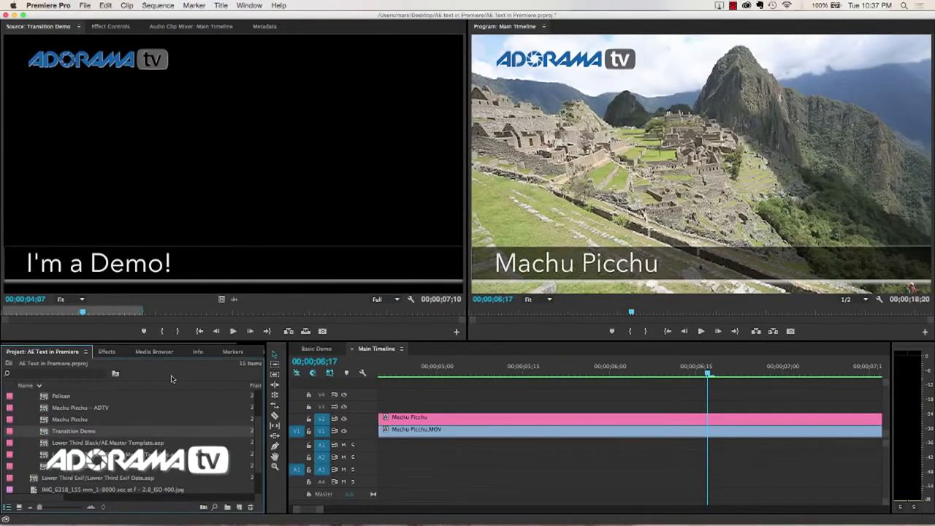
pyautogui.moveTo(28, 412)
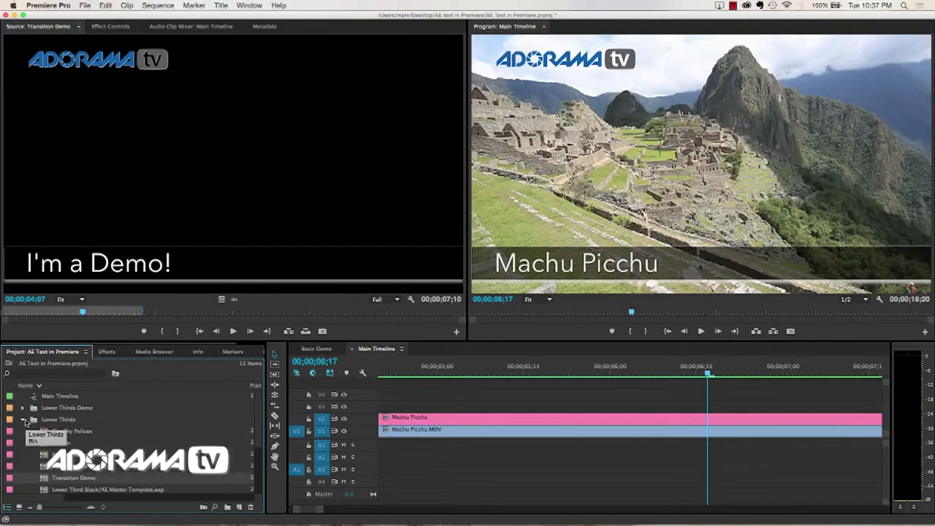
pyautogui.click(22, 418)
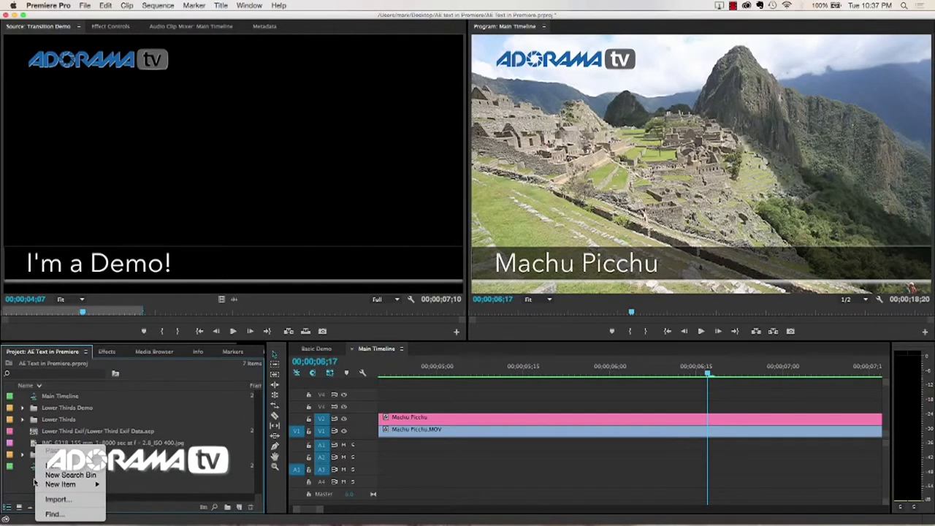
pyautogui.click(58, 499)
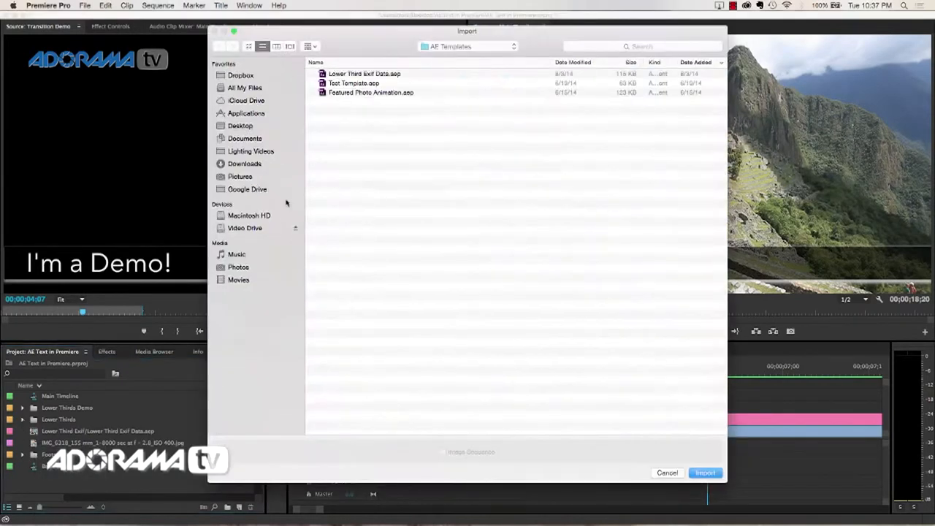
# Import Lower Third White from Desktop > AE Templates ADTV > AE Master Template.aep
pyautogui.click(240, 125)
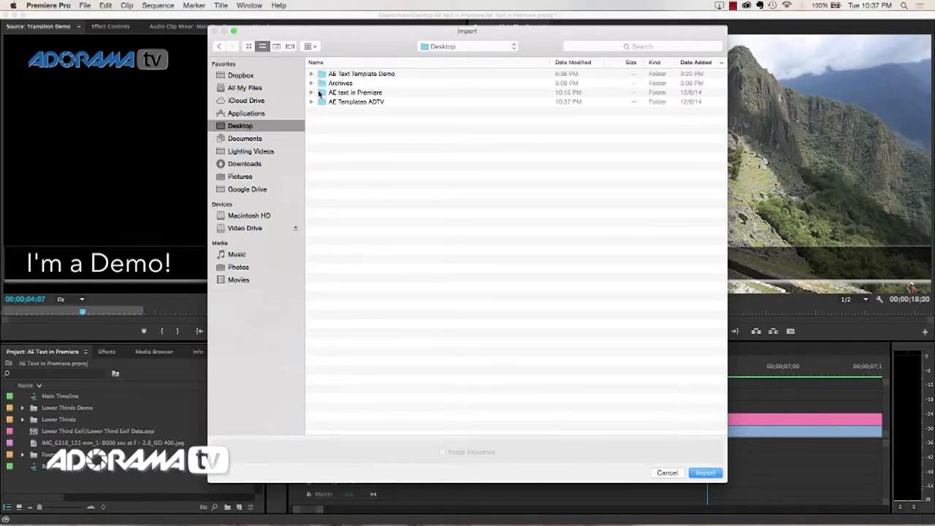
pyautogui.doubleClick(356, 101)
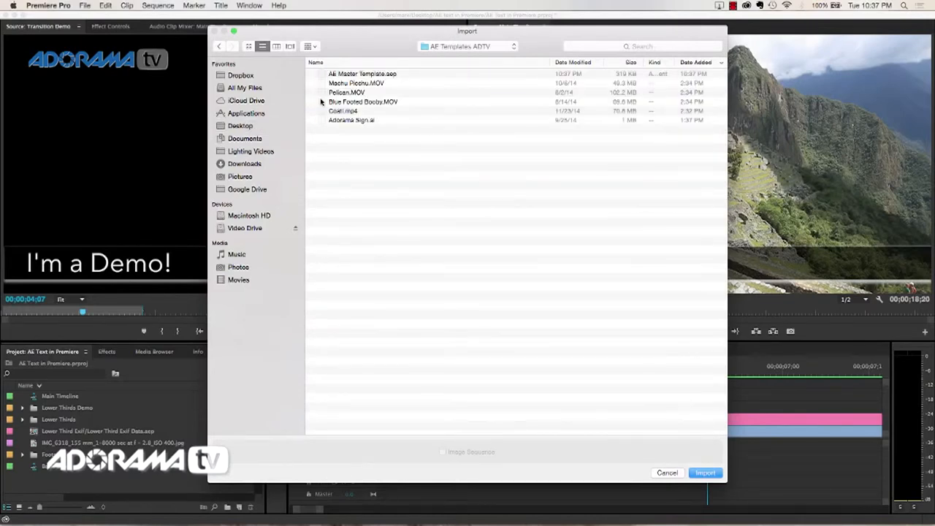
pyautogui.click(704, 473)
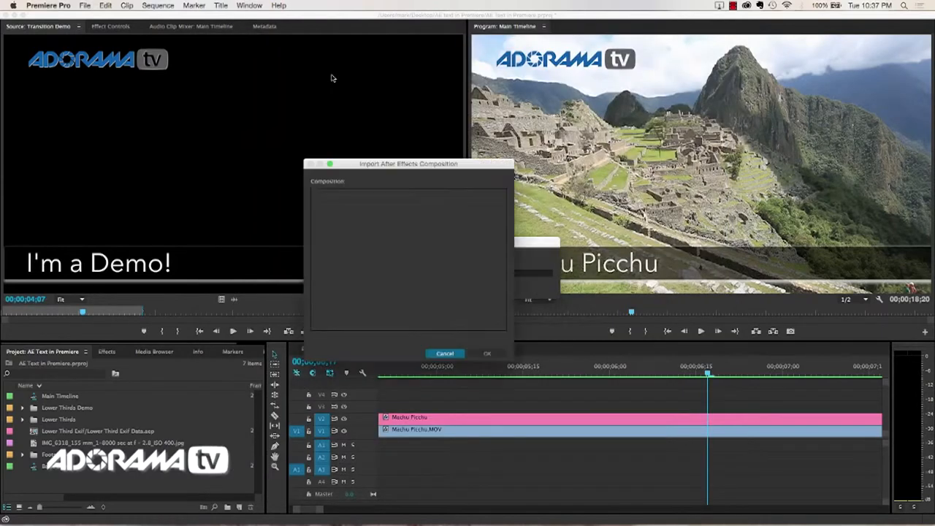
pyautogui.click(353, 210)
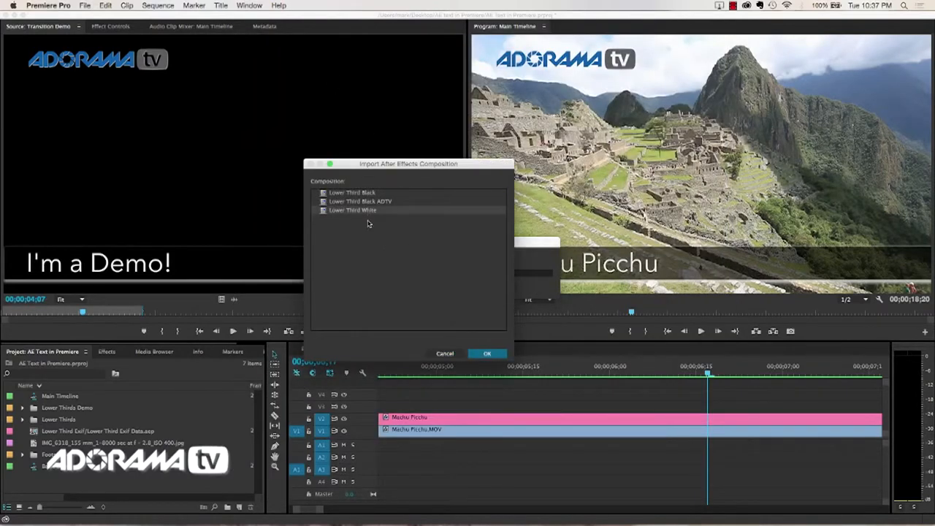
pyautogui.click(487, 353)
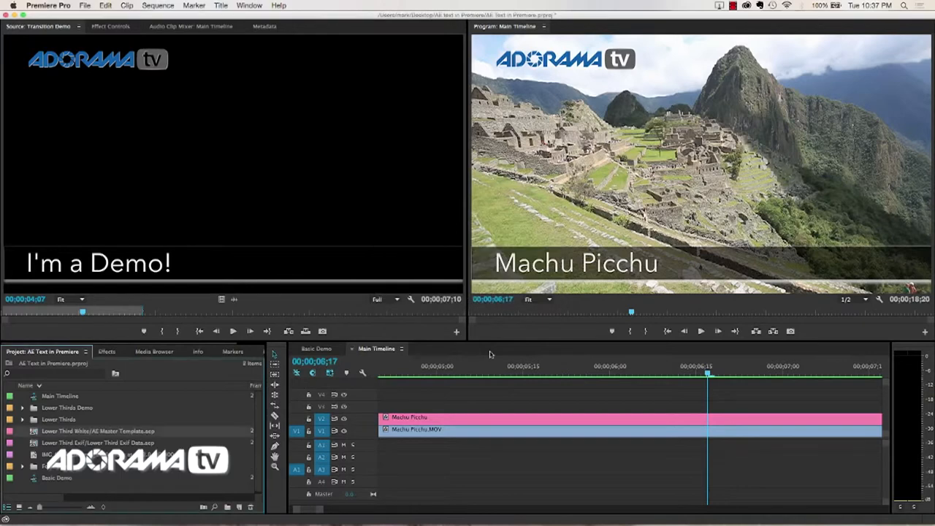
pyautogui.doubleClick(97, 430)
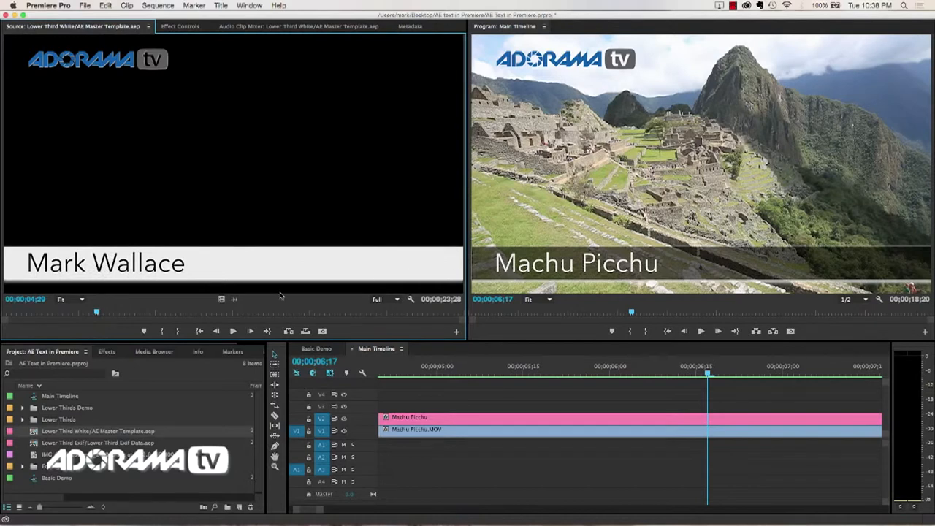
pyautogui.moveTo(287, 266)
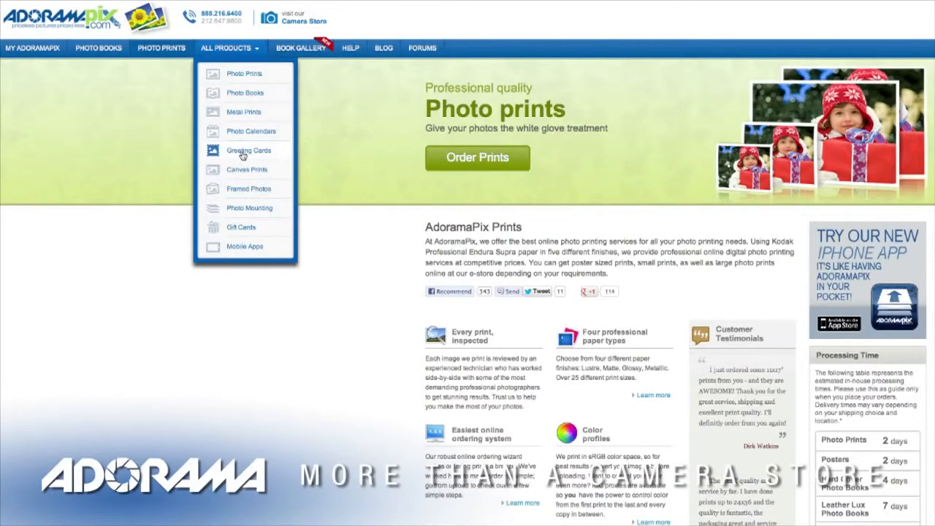
# Open the AdoramaPix Photo Books Photography themes page from the All Products menu
pyautogui.click(244, 93)
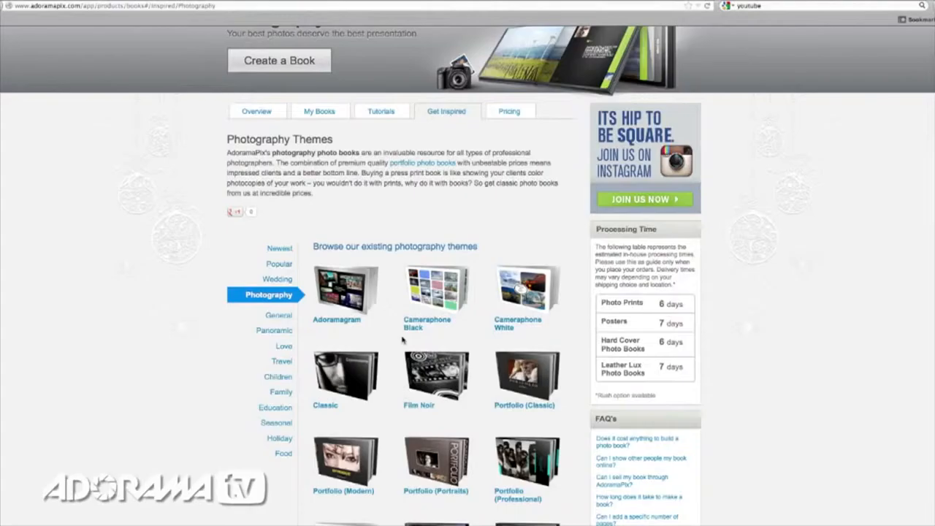